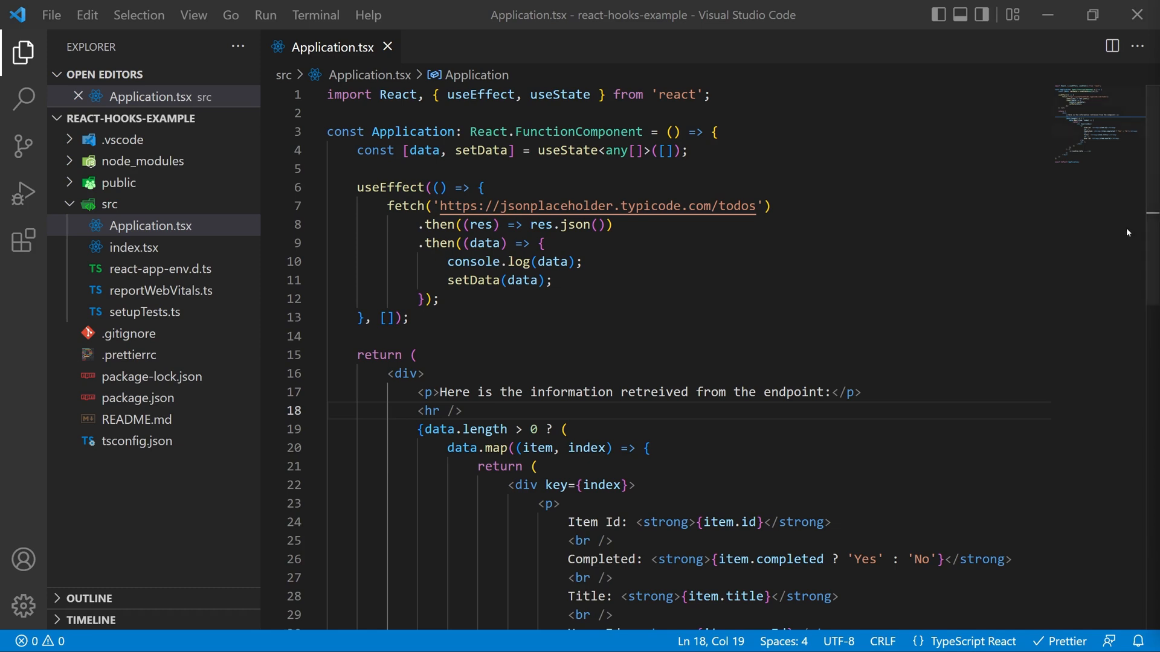
Create a new file useFetch.tsx inside the src/hooks folder
scroll(down, 3)
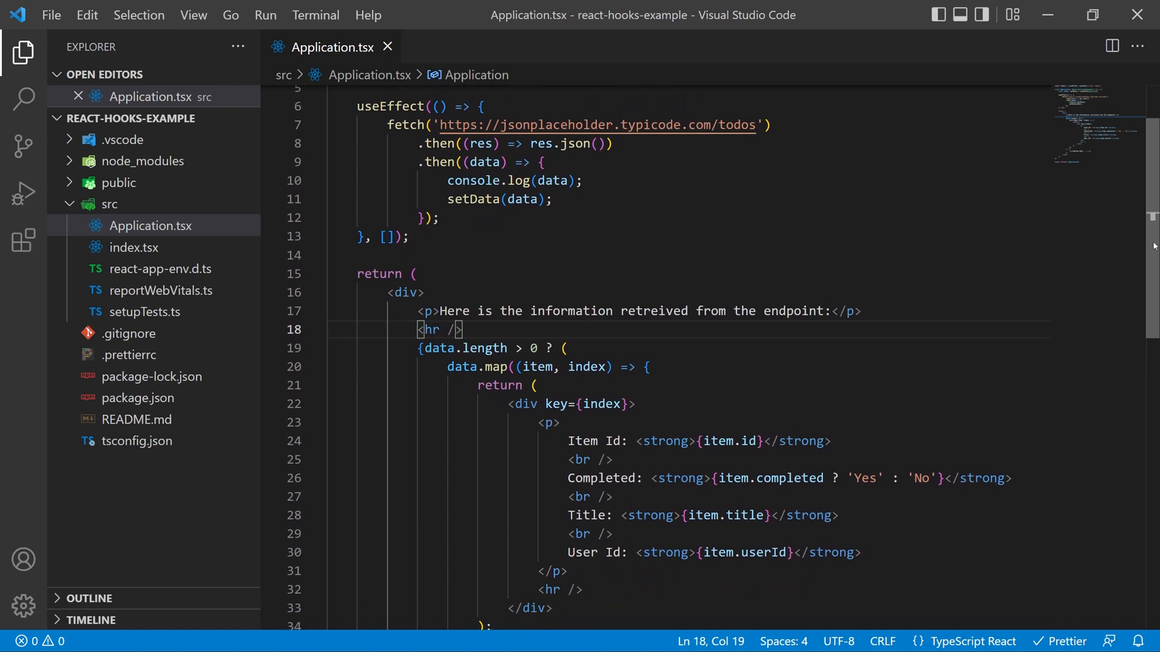
scroll(down, 3)
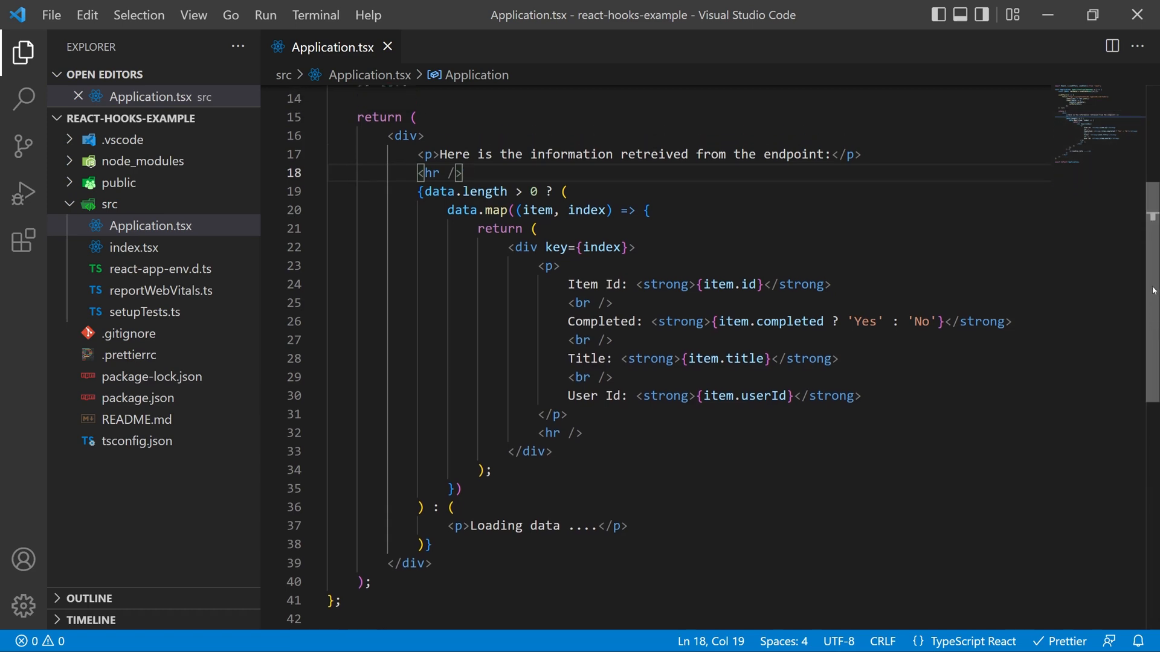
scroll(up, 3)
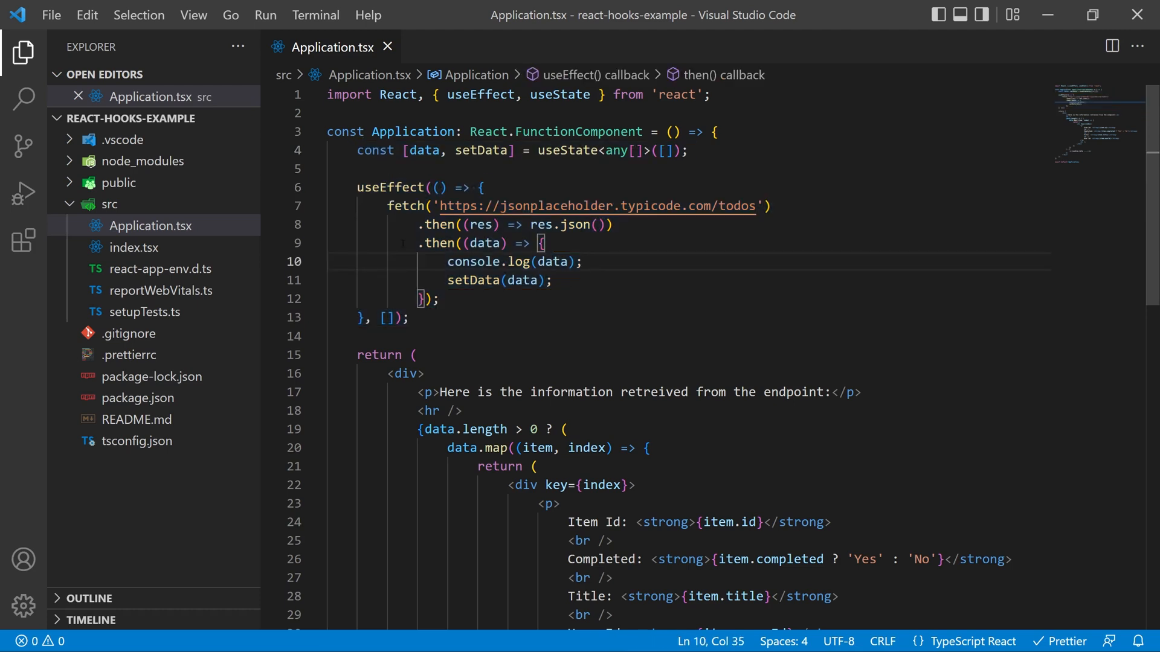
click(198, 117)
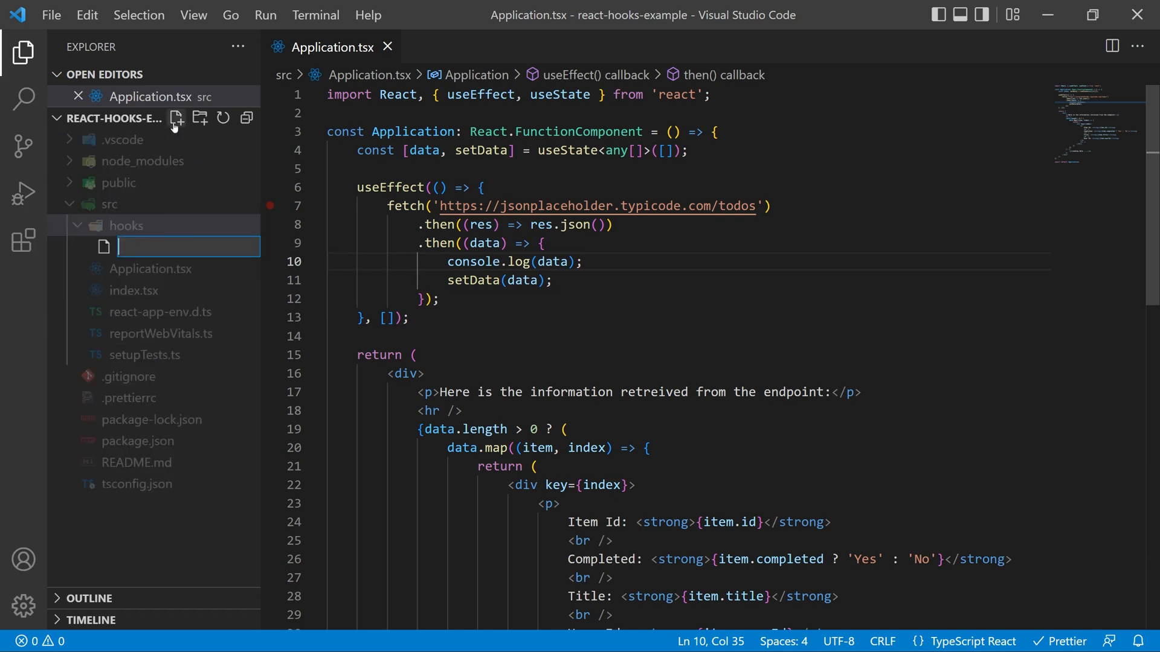
text(useFetch)
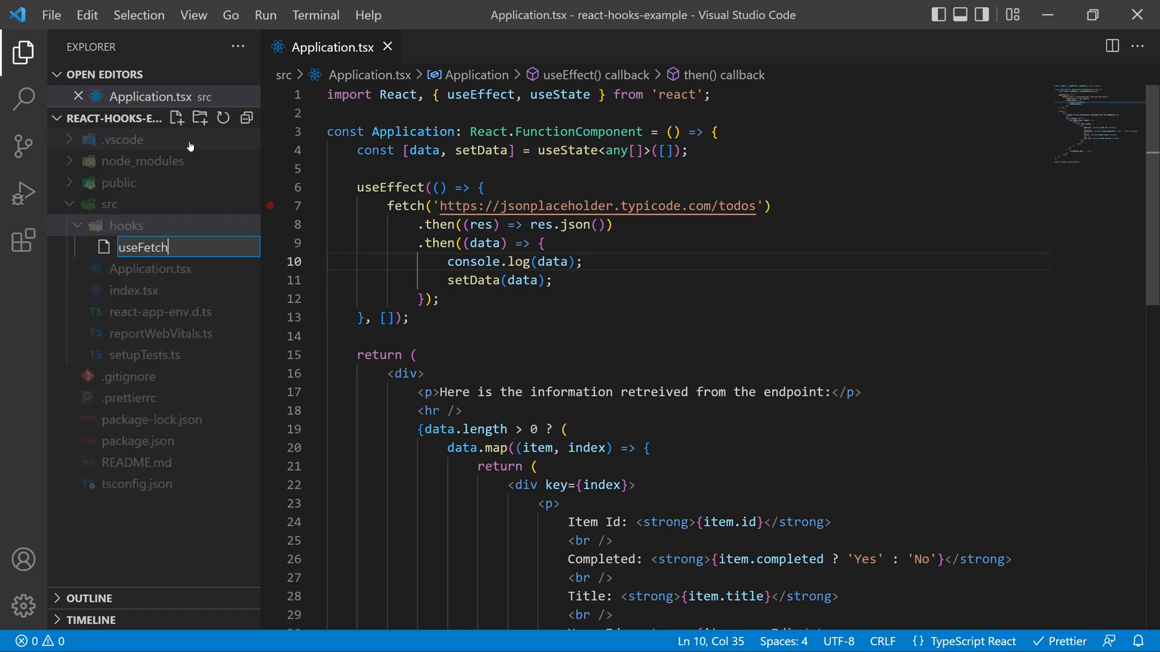
key(Enter)
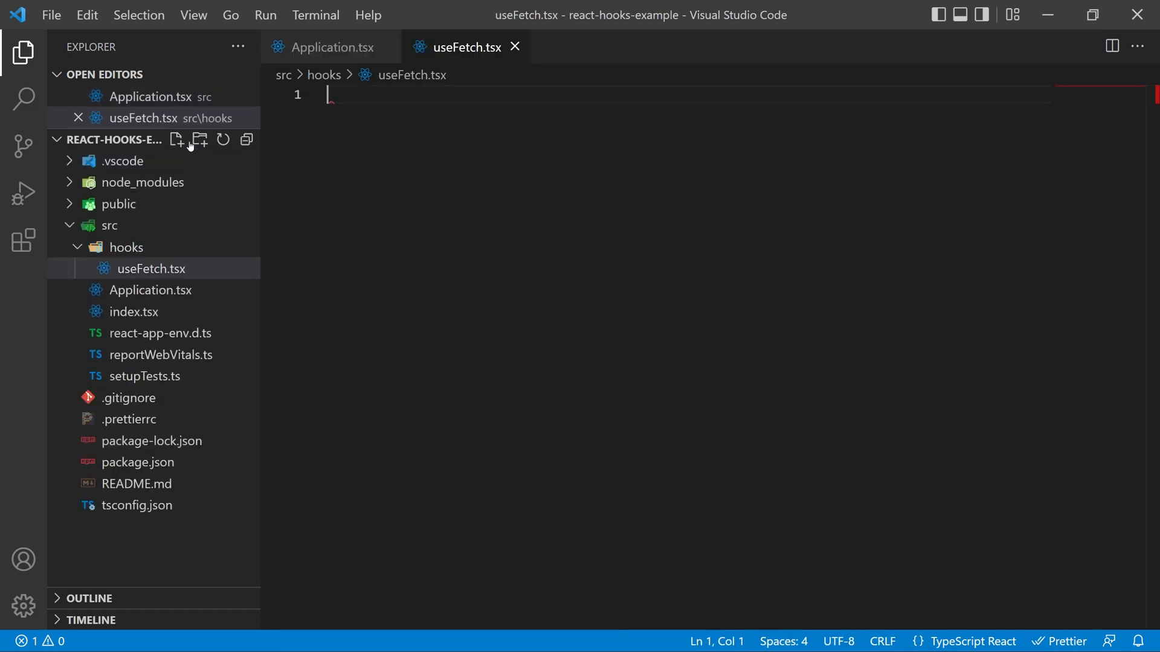
Write export const useFetch = (url: string) as the hook signature
text(export co)
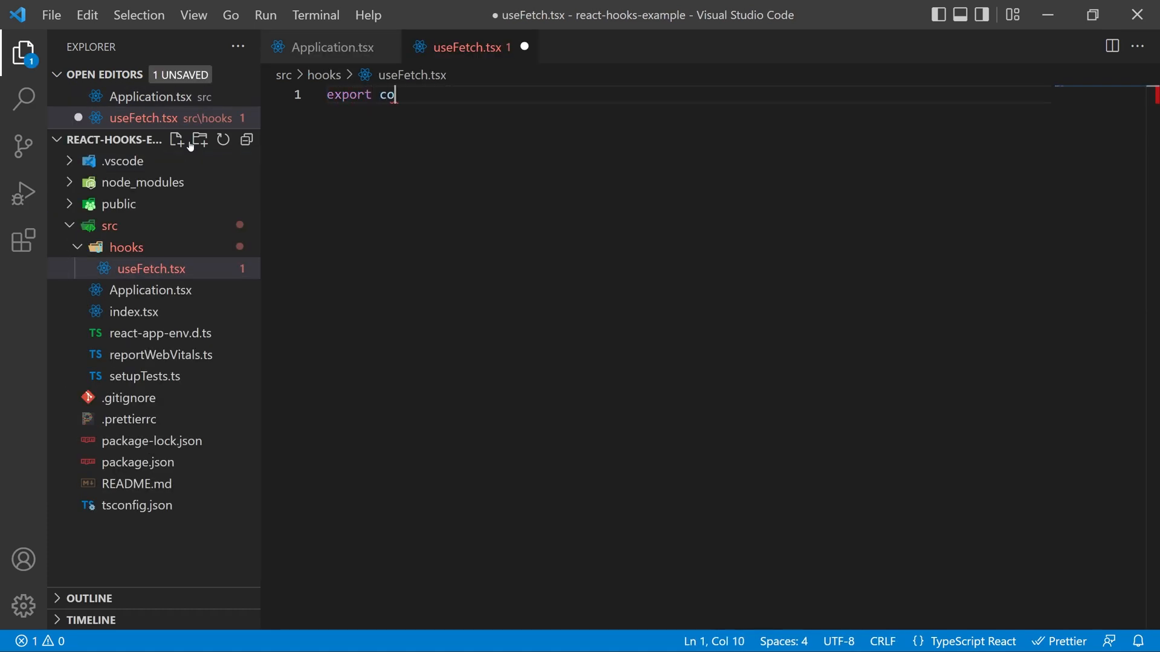
text(nst us)
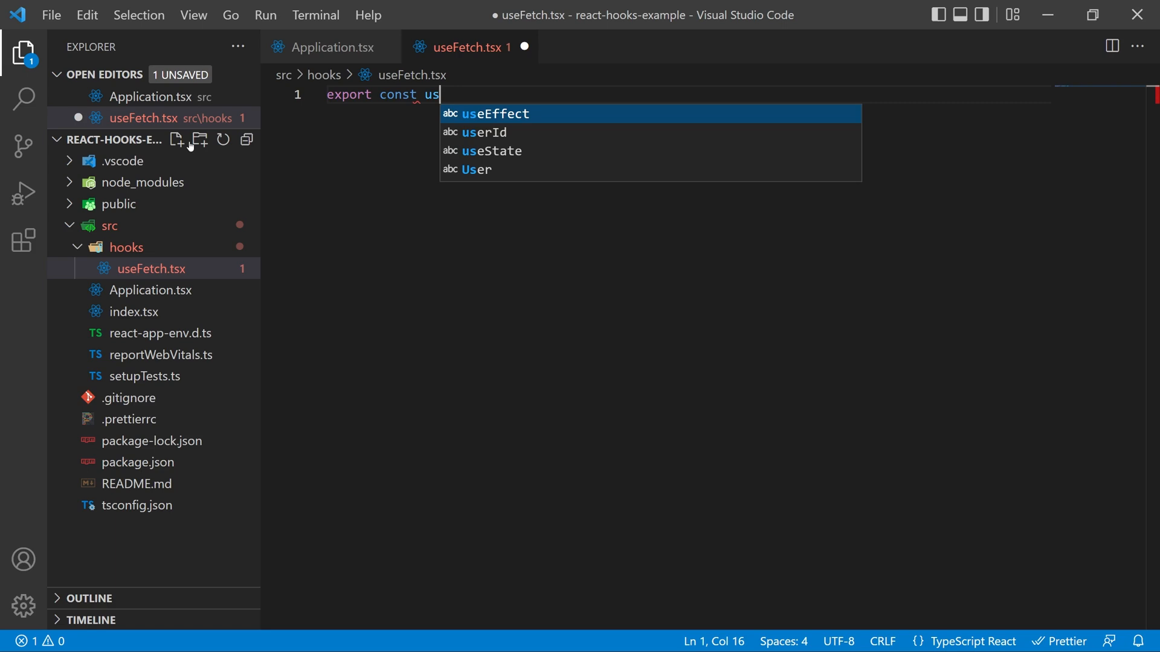
text(eFe)
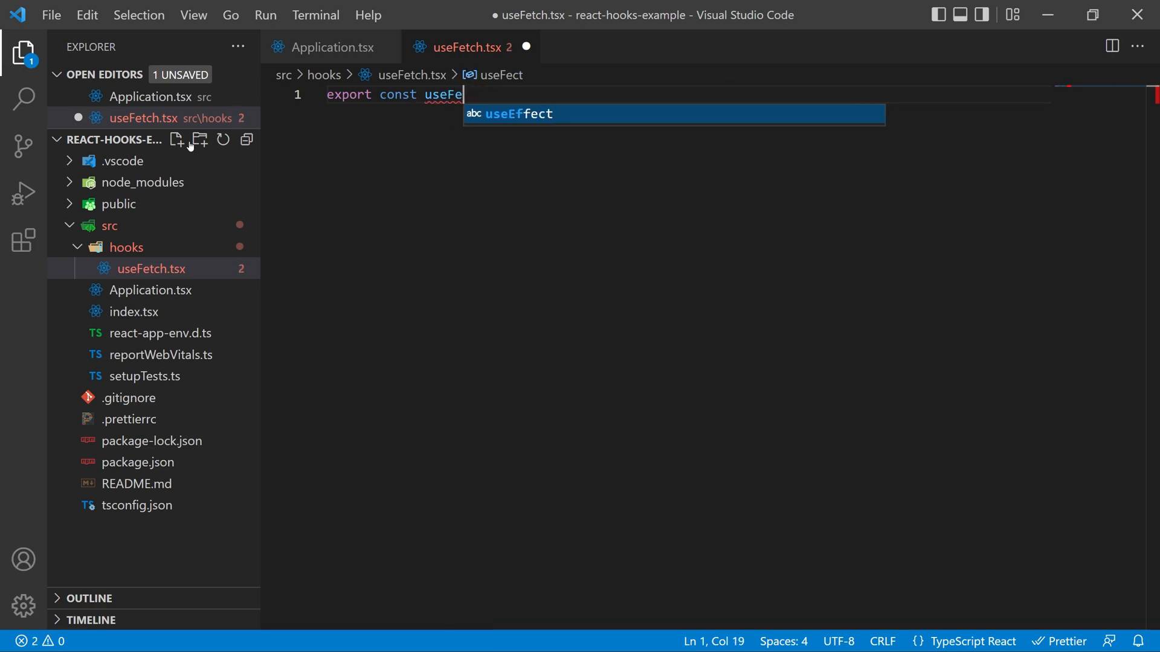
text(tch)
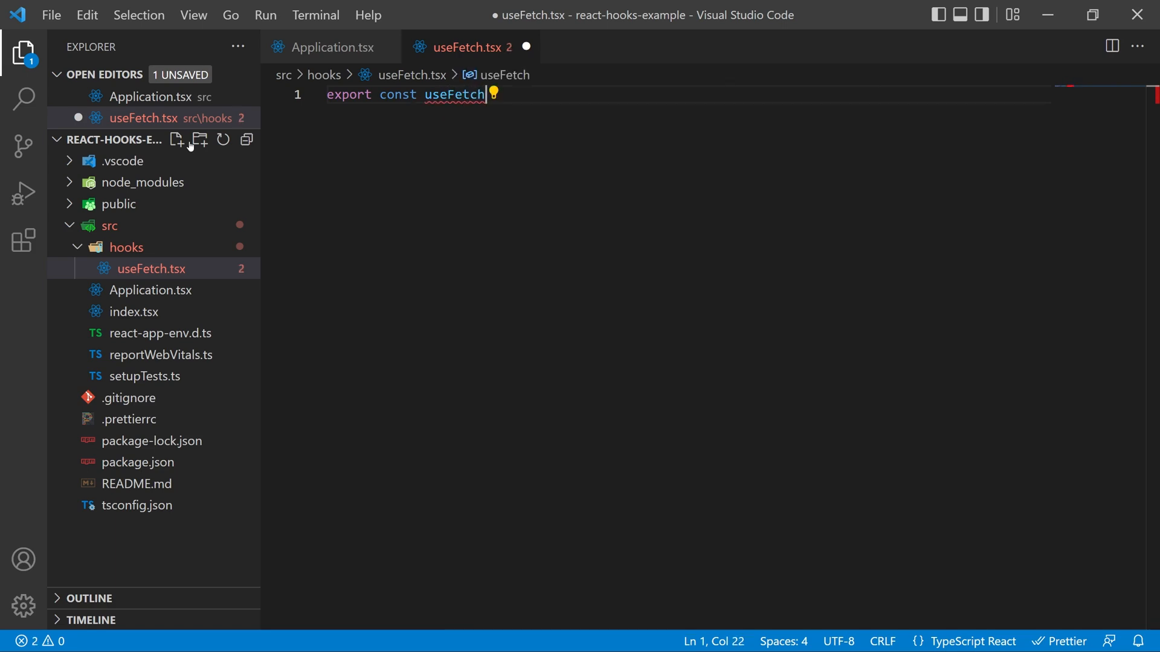
text(= ())
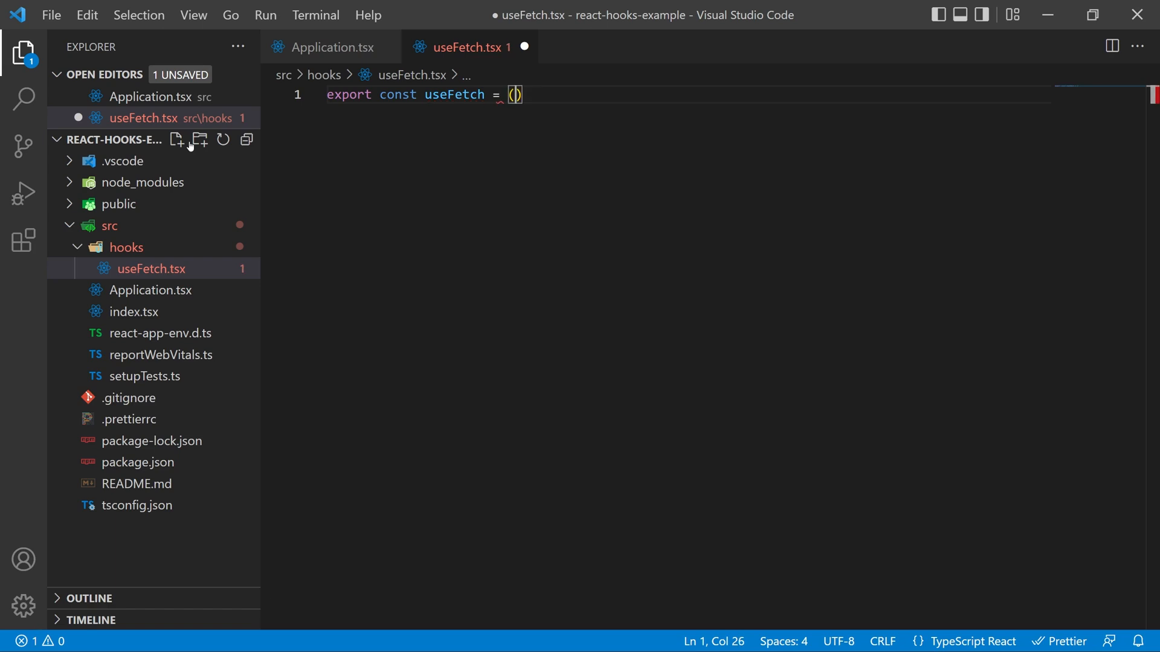
text(url: strn)
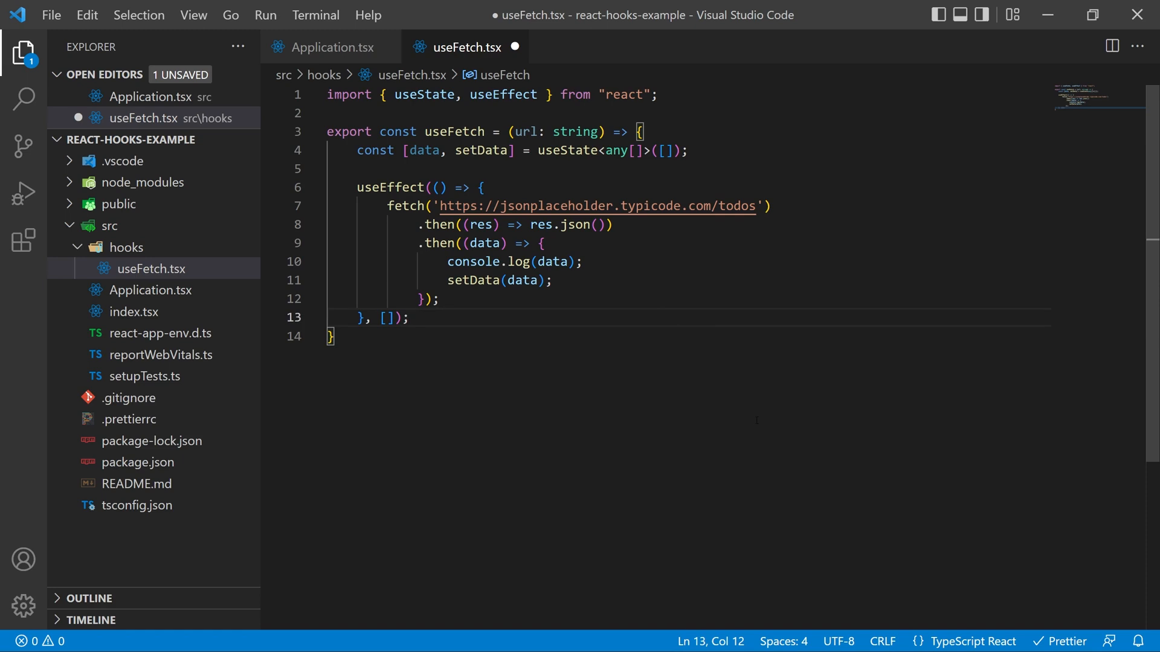
Fetch from the url argument, add url to the dependency array, return data, and save
text(url)
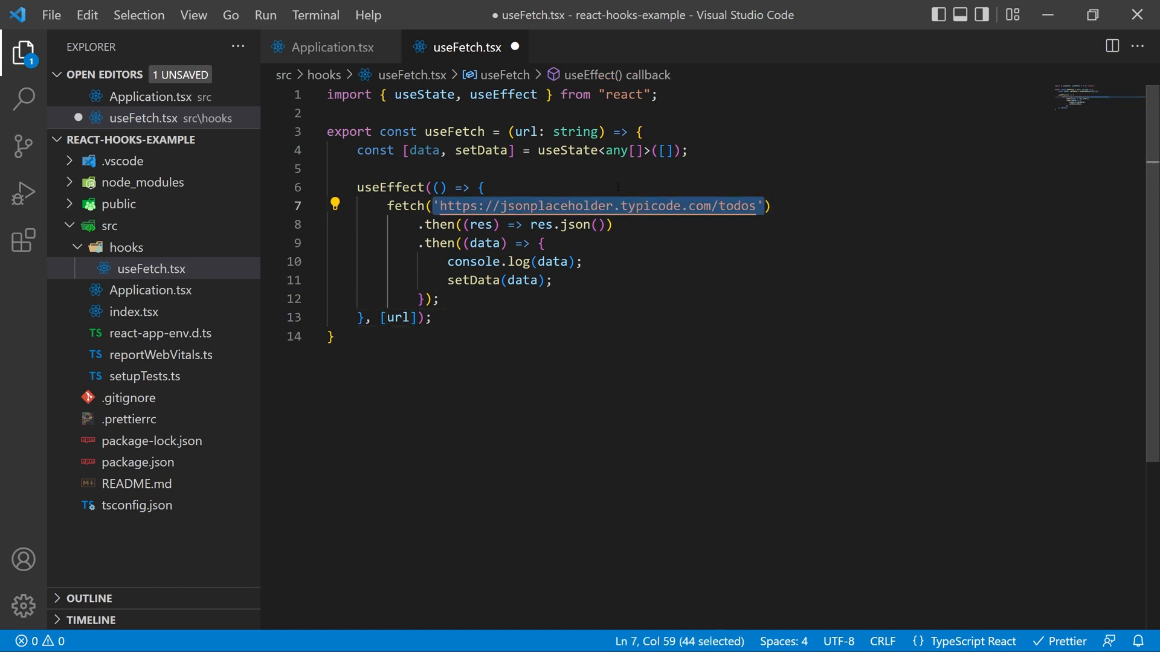
text(url))
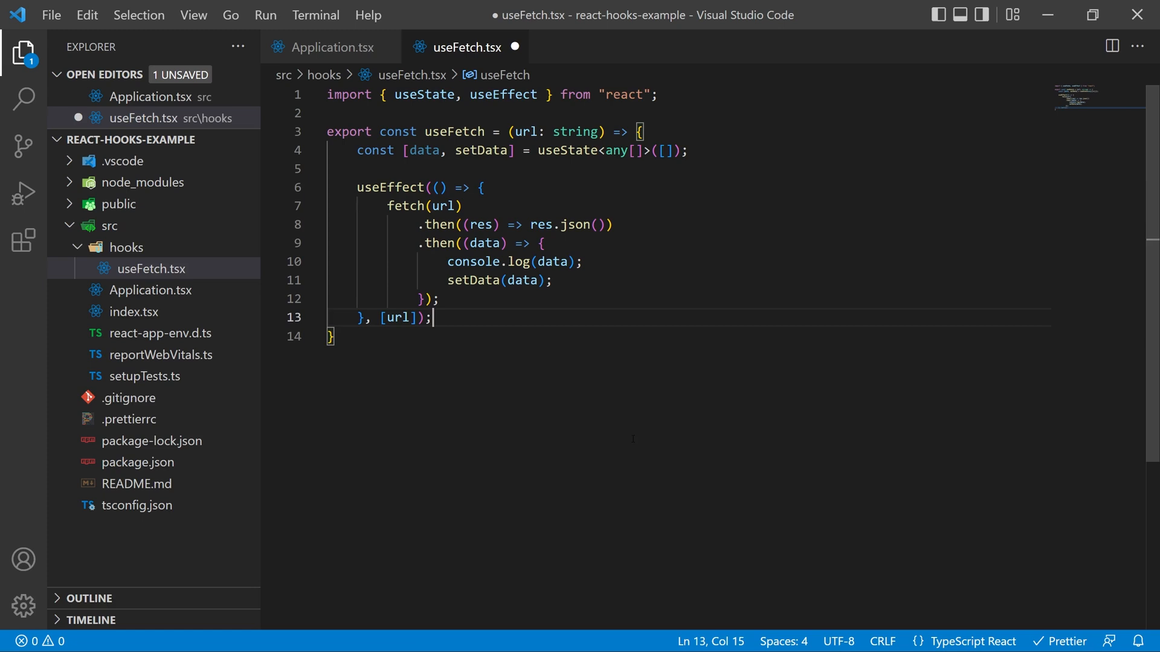
key(enter)
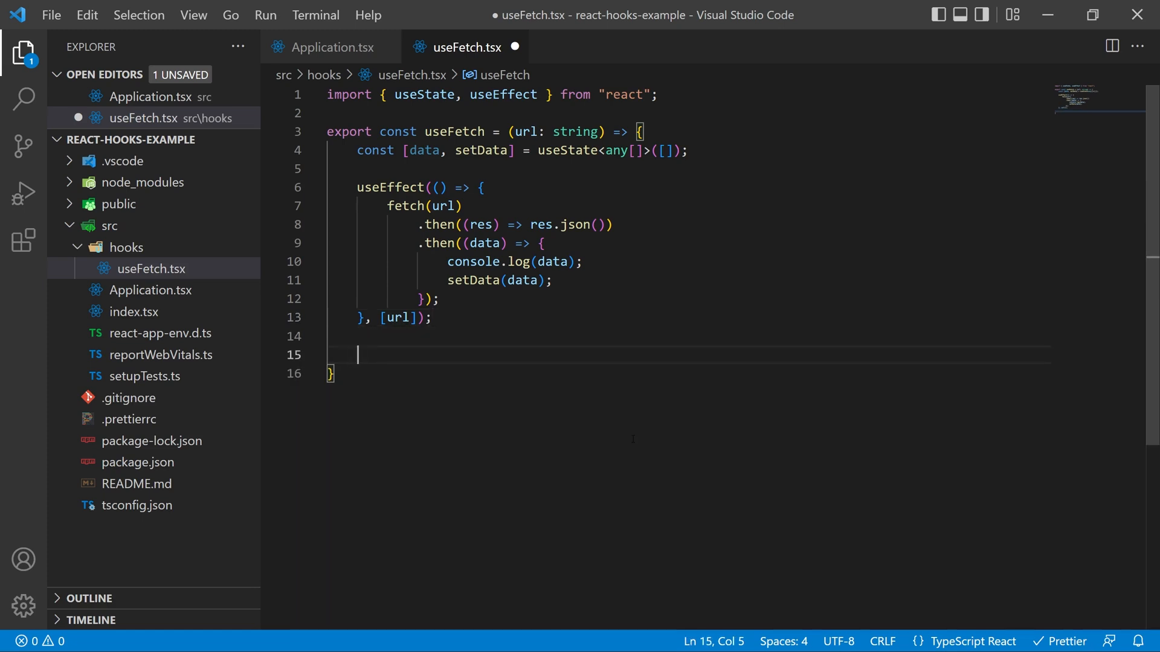
text(return data)
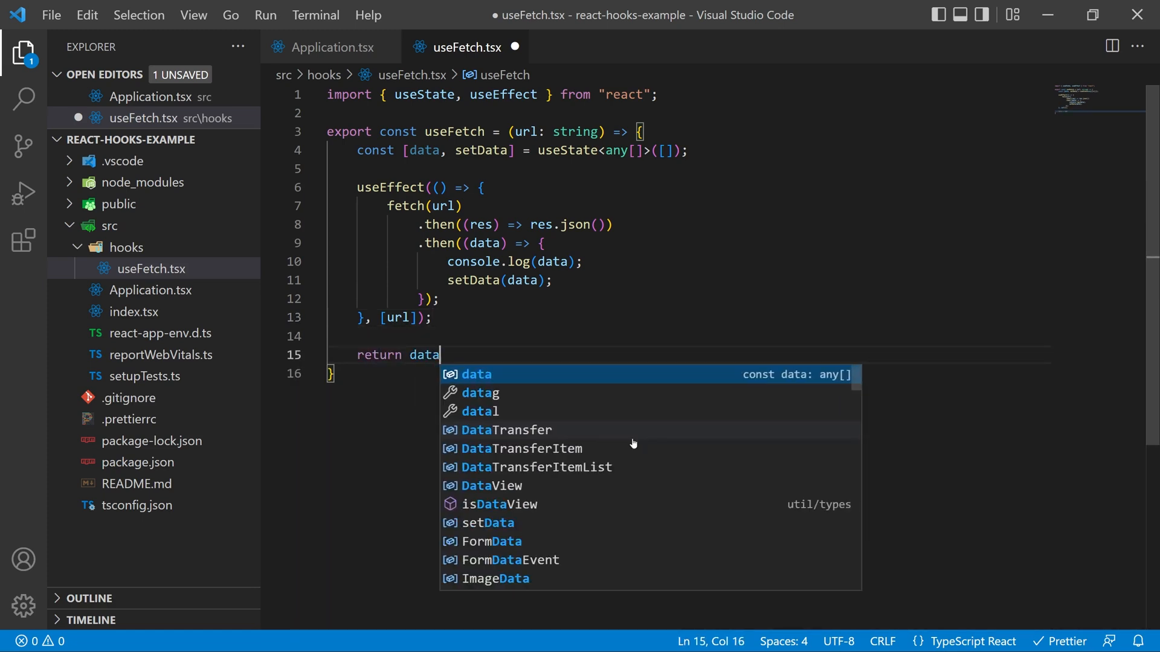
key(ctrl+s)
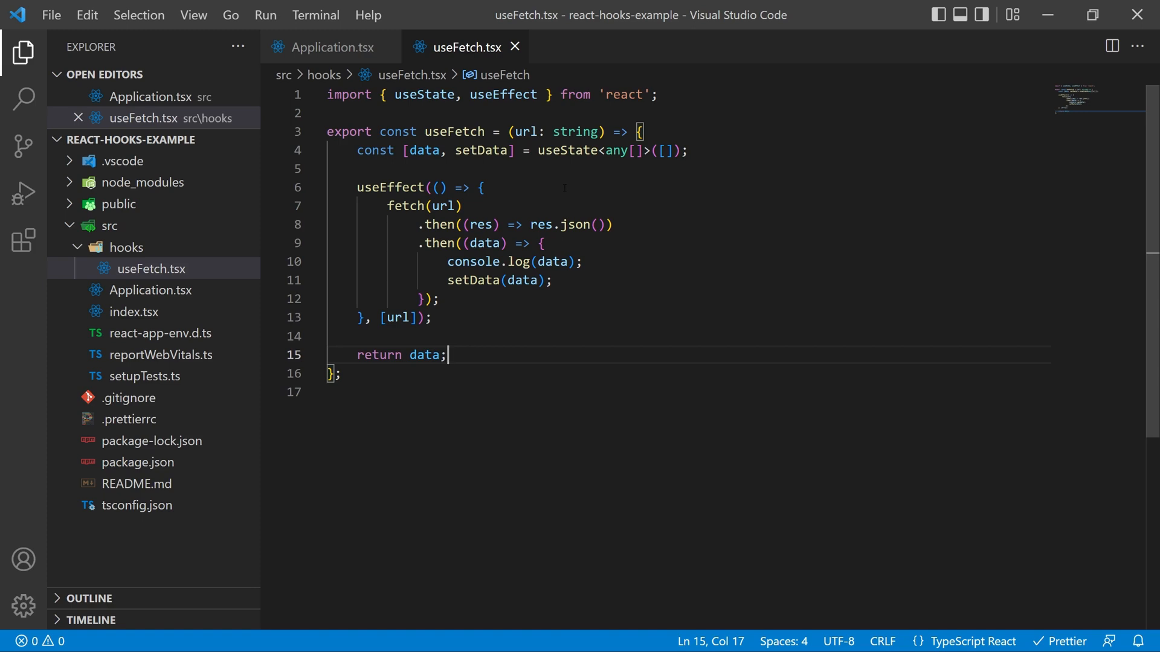
In Application.tsx copy the todos URL and delete the old state and fetching code
click(337, 47)
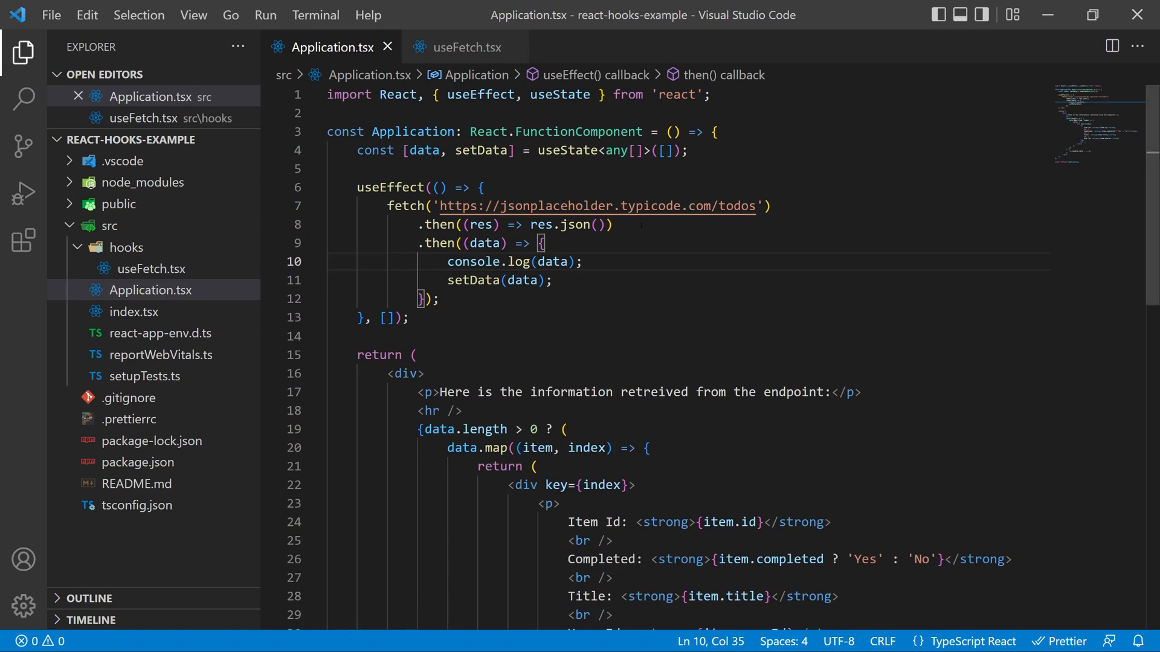
drag(441, 205, 754, 206)
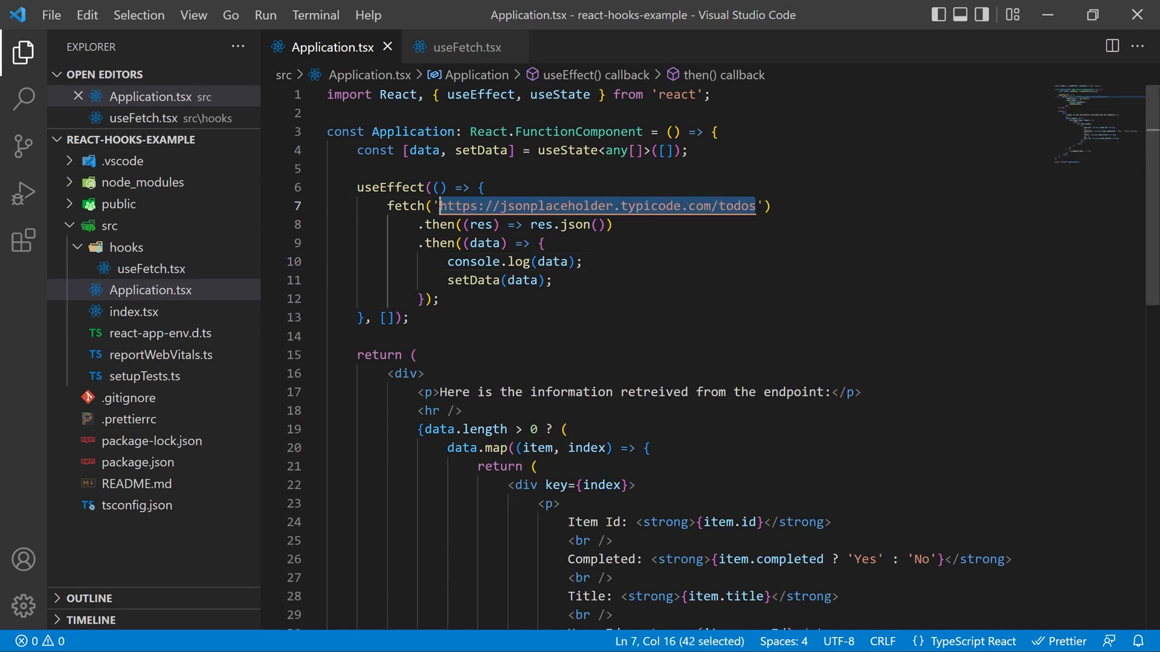
right_click(597, 205)
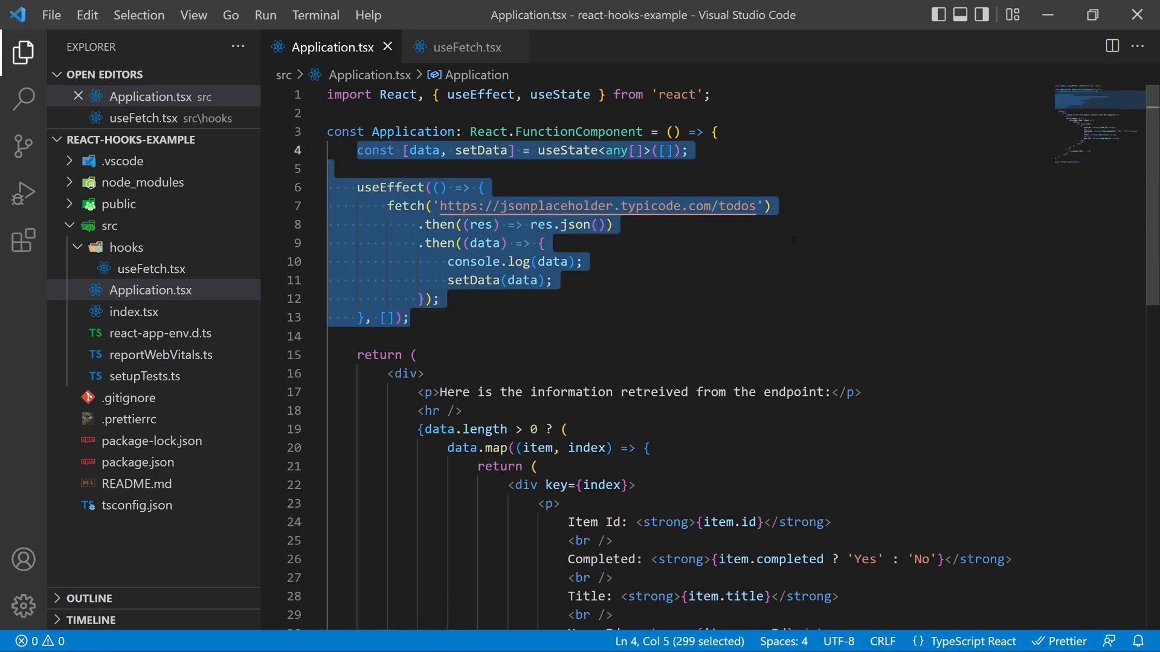
key(Delete)
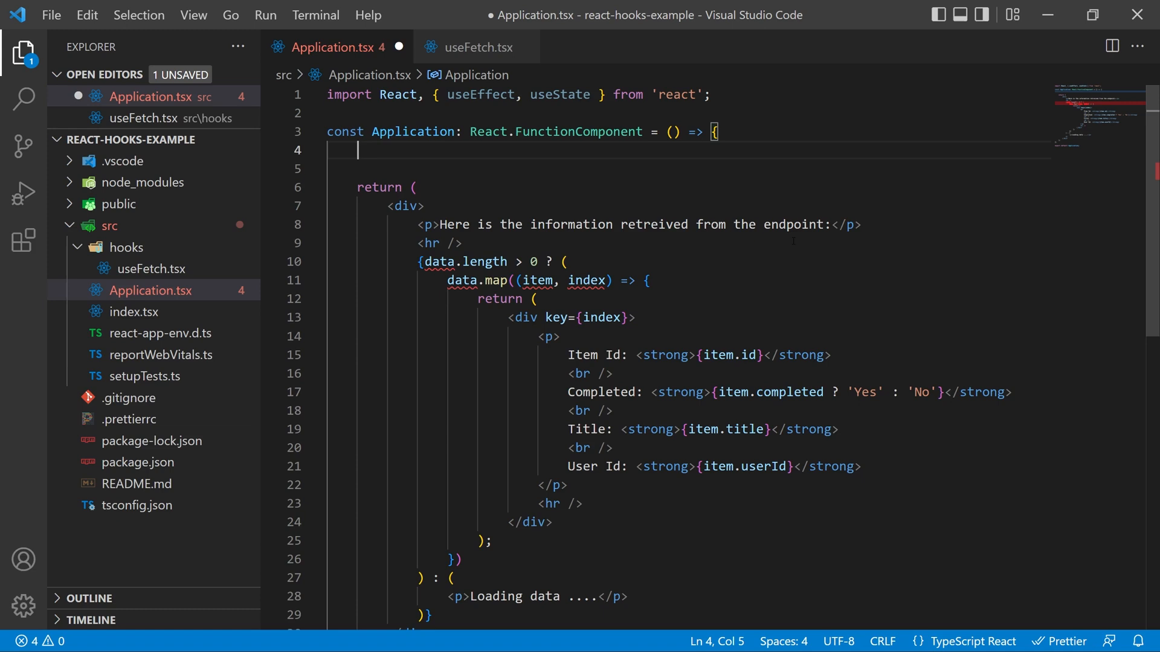
text(const)
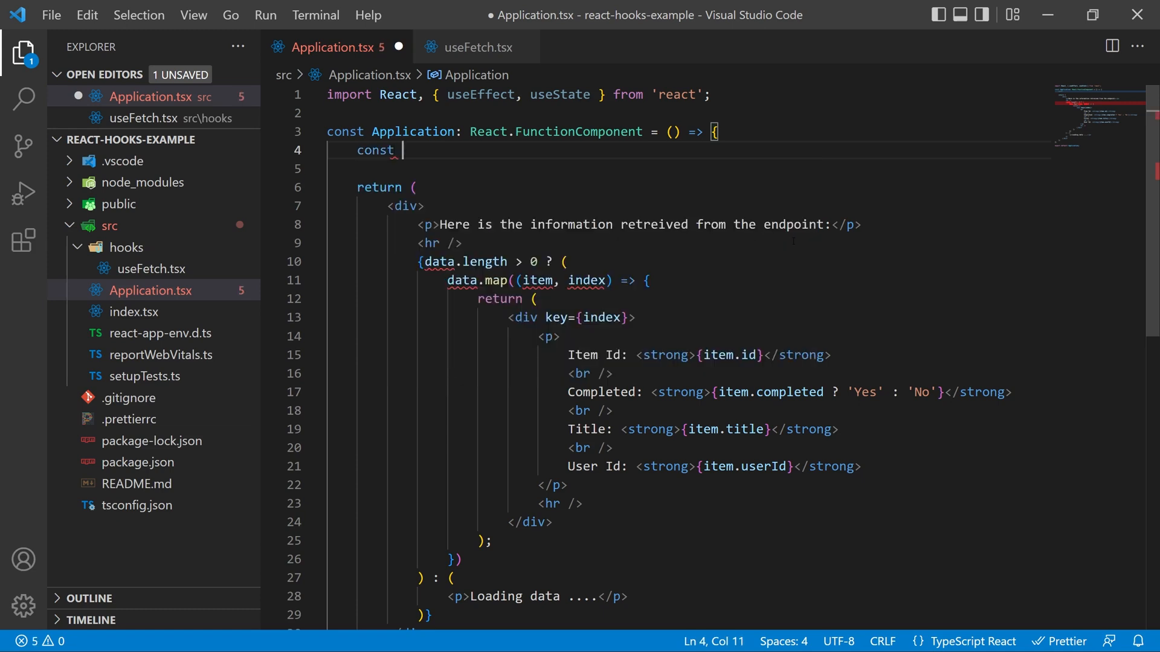
text(data = use)
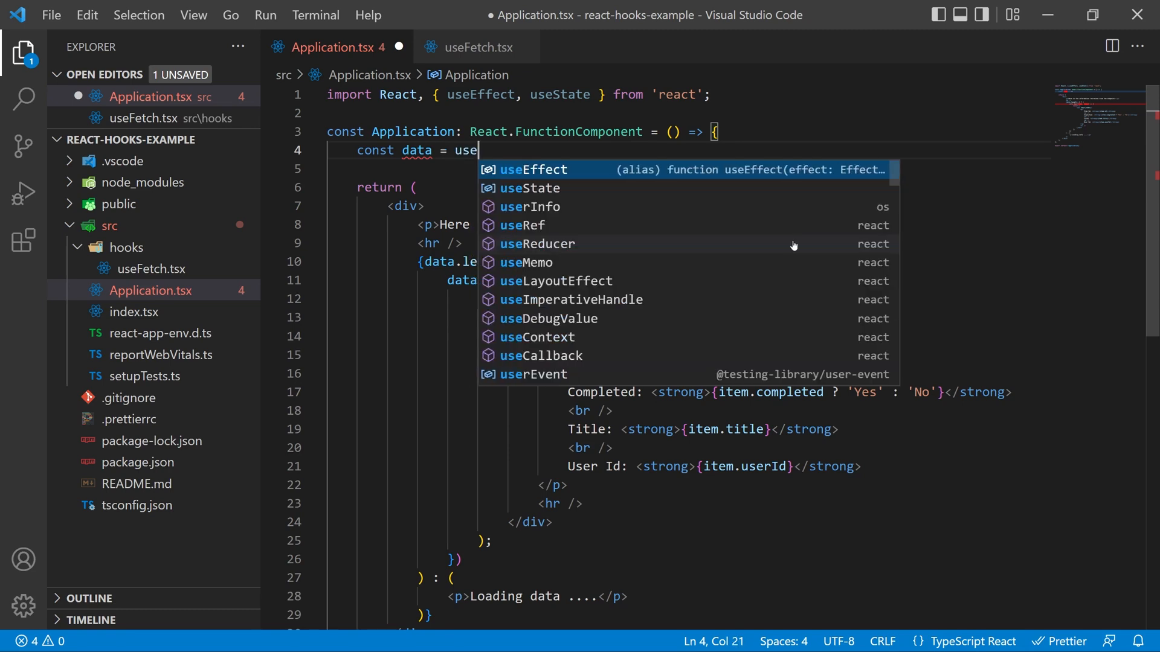
text(Fetch()
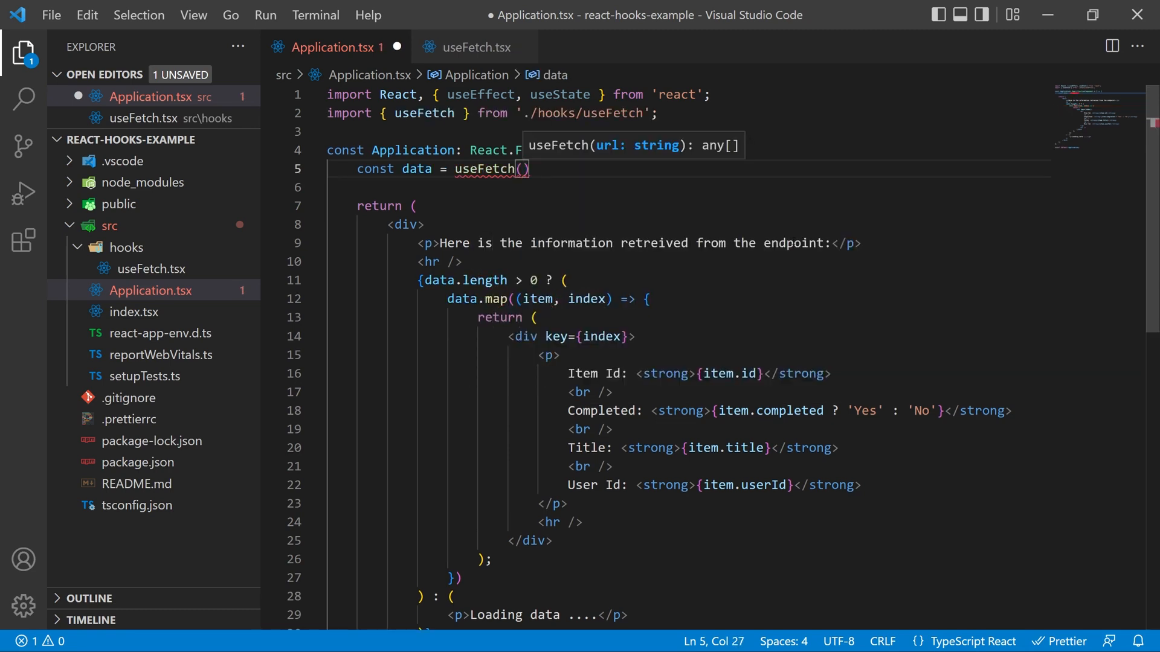
text('https://jsonplaceholder.typicode.com/todos')
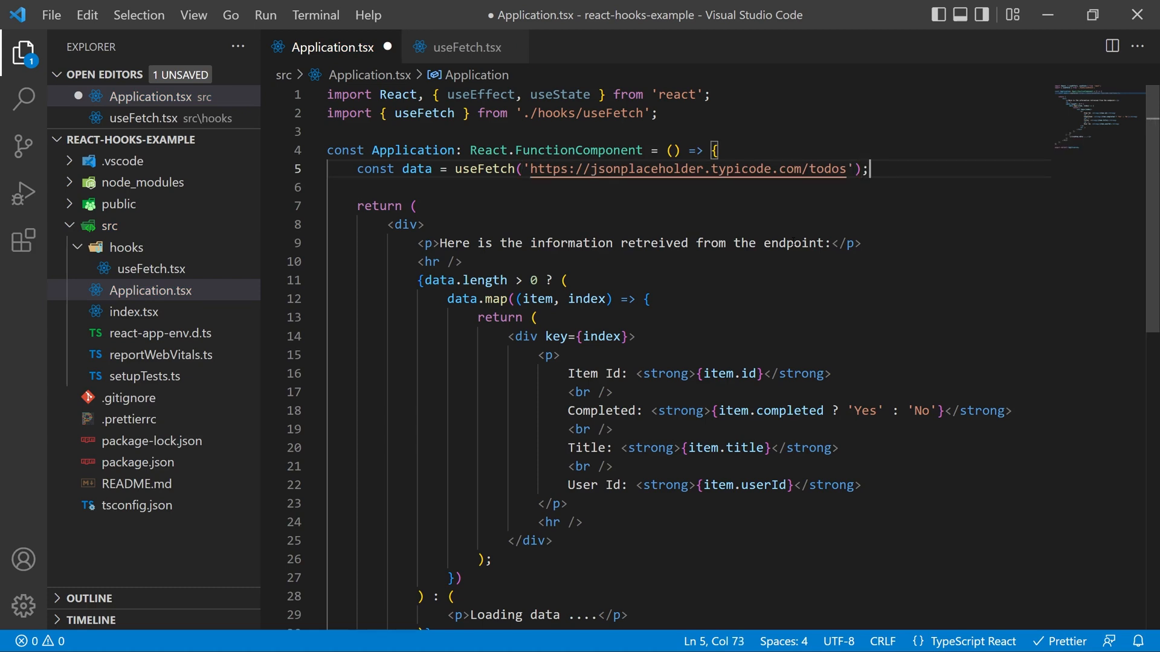
key(ctrl+s)
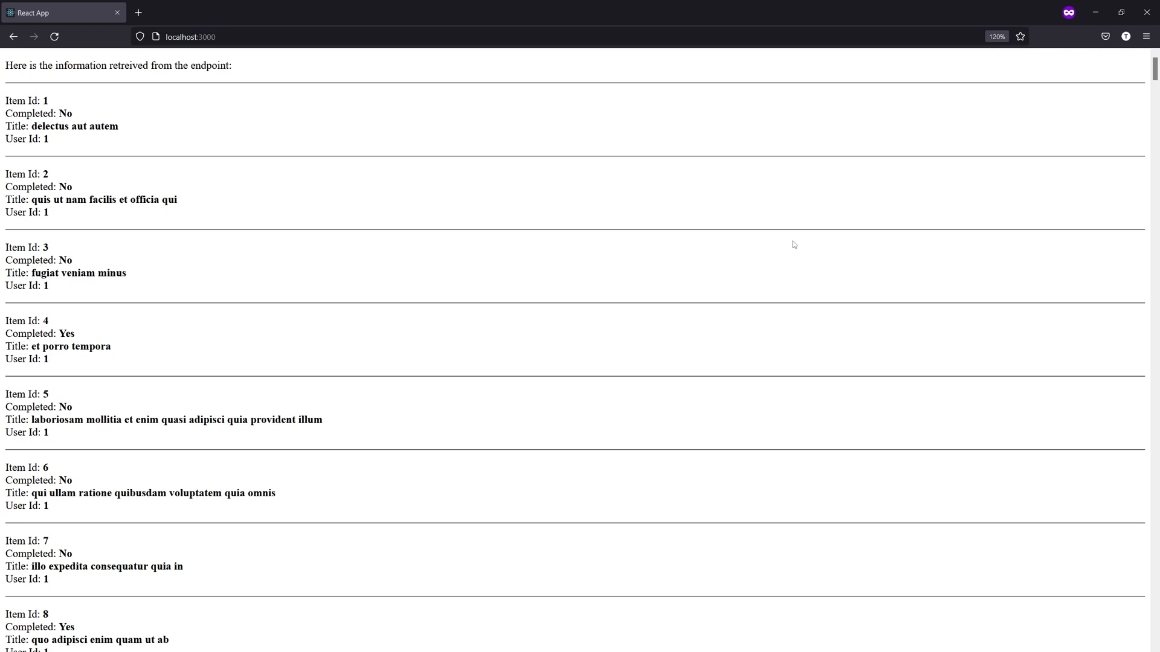
View the React app at localhost:3000 in Firefox to confirm the todo list renders
click(53, 36)
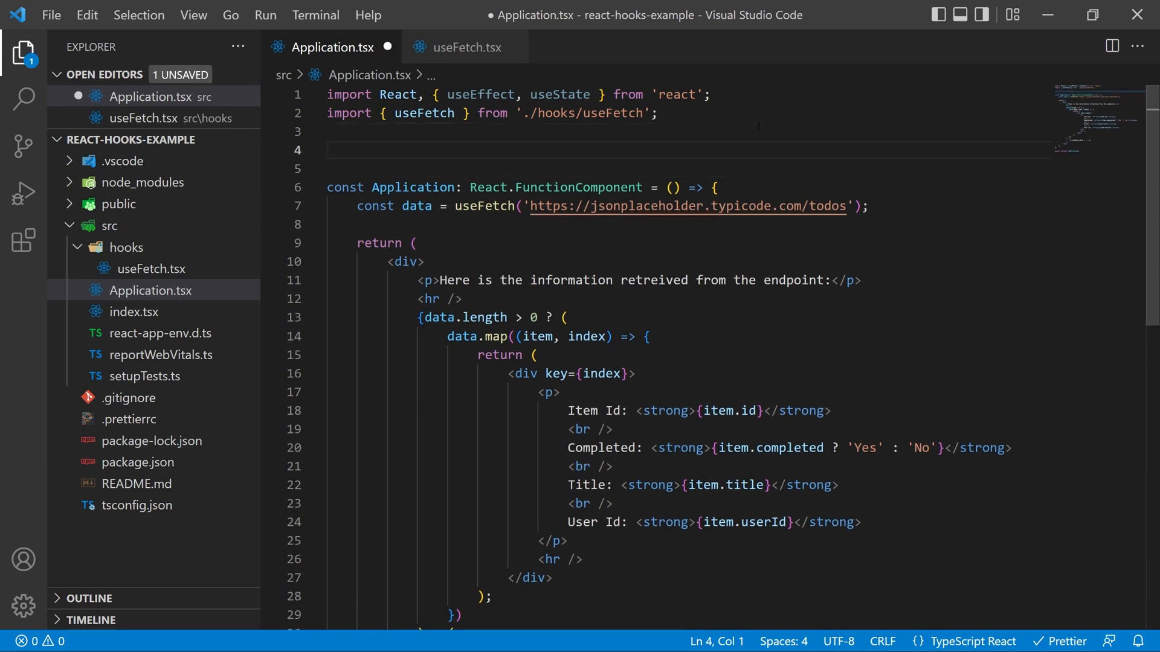
Declare interface ITodoItem with id and userId numbers, title string and completed boolean, and save
text(int)
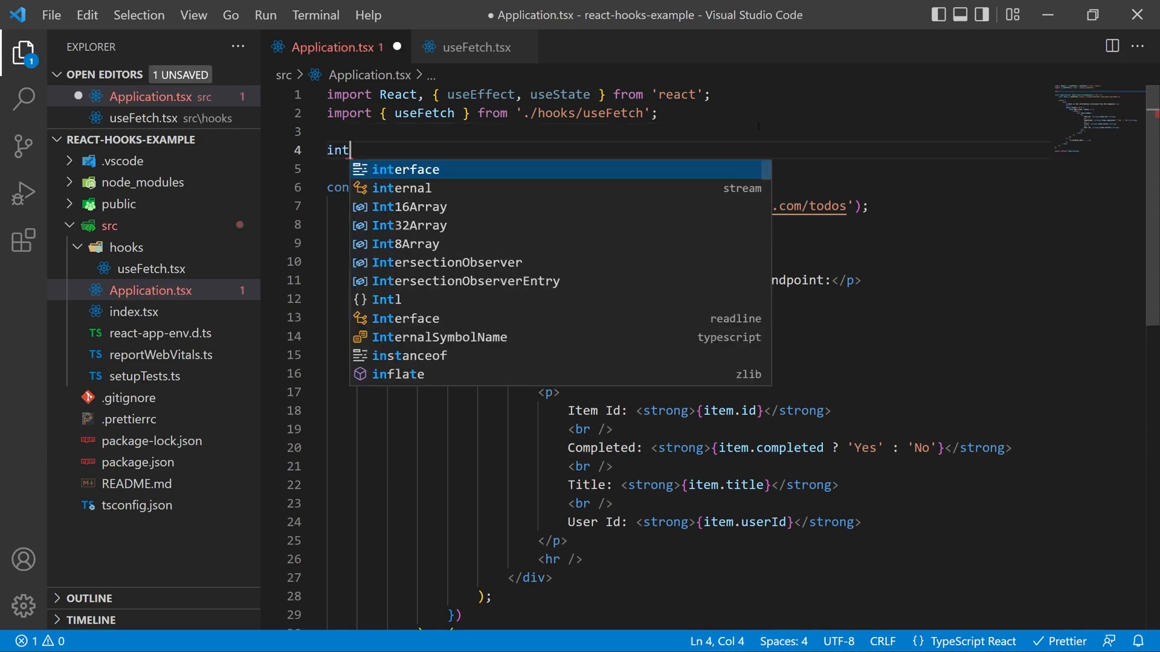
key(Tab)
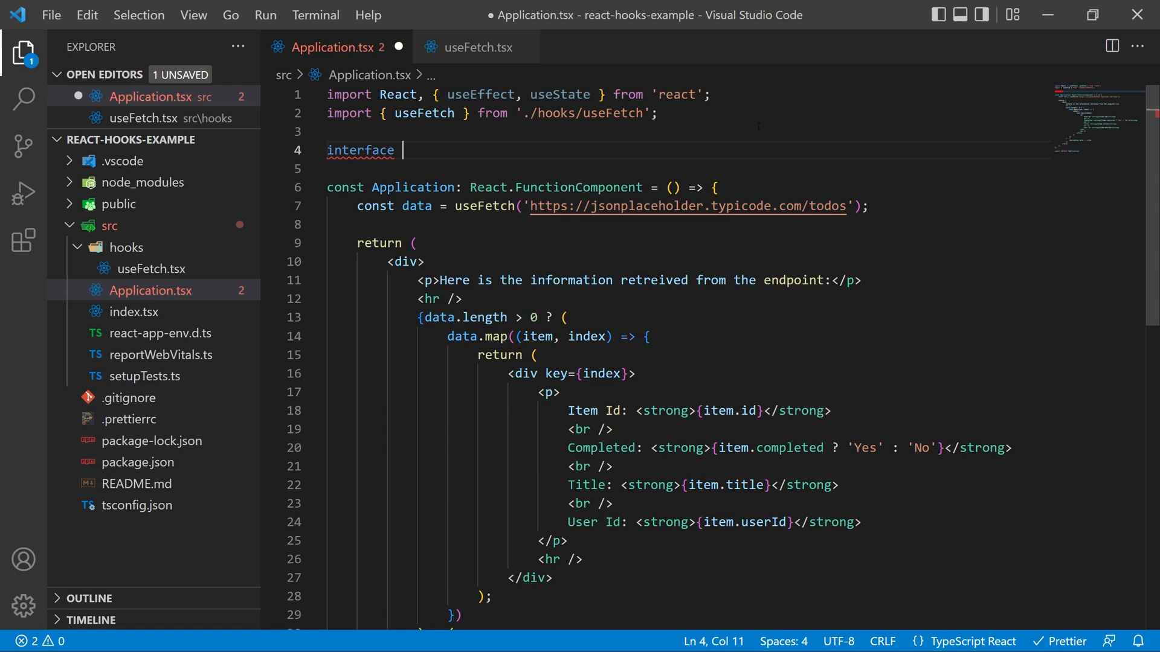
text(ITodoIt)
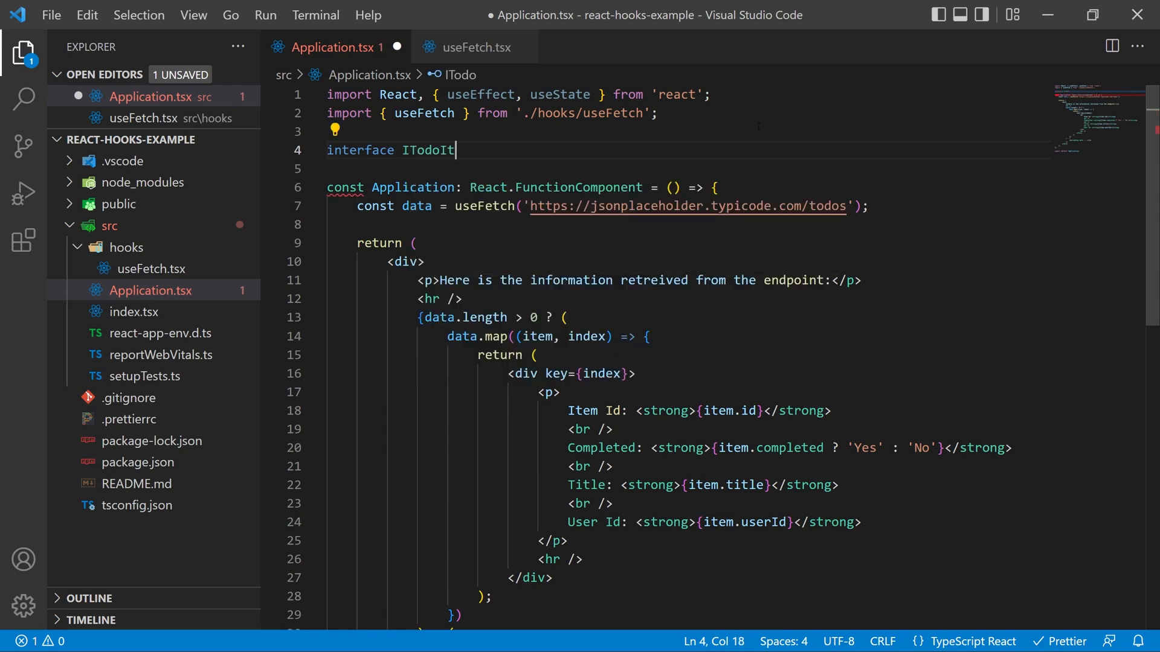
text(em {)
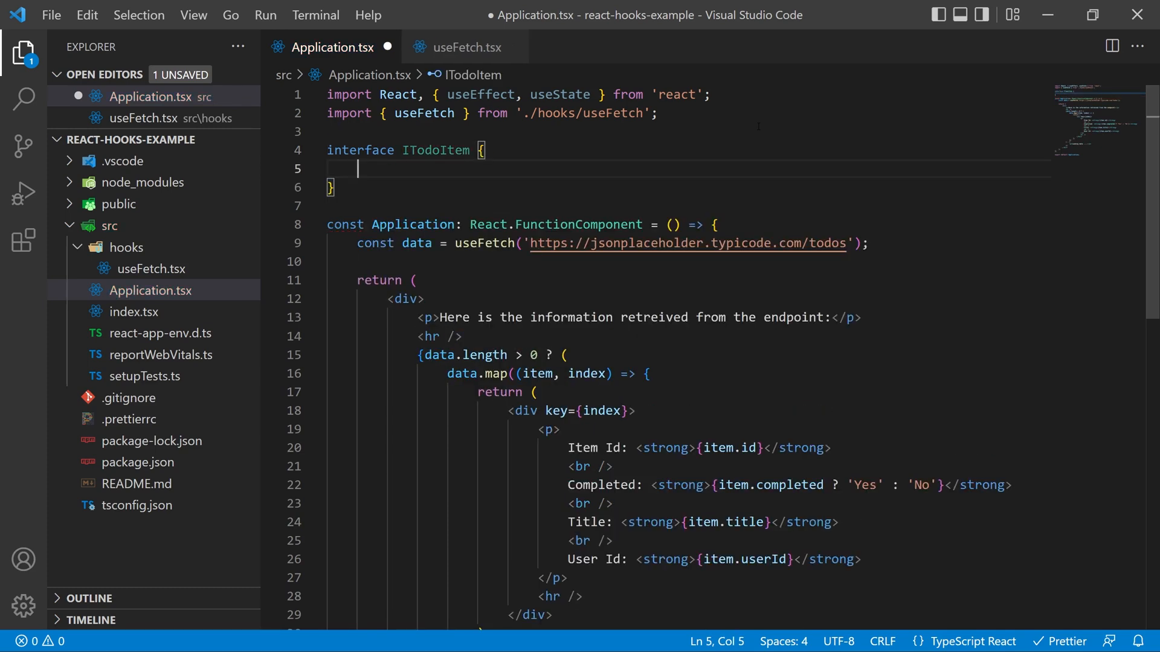
text(id: number;)
text(us)
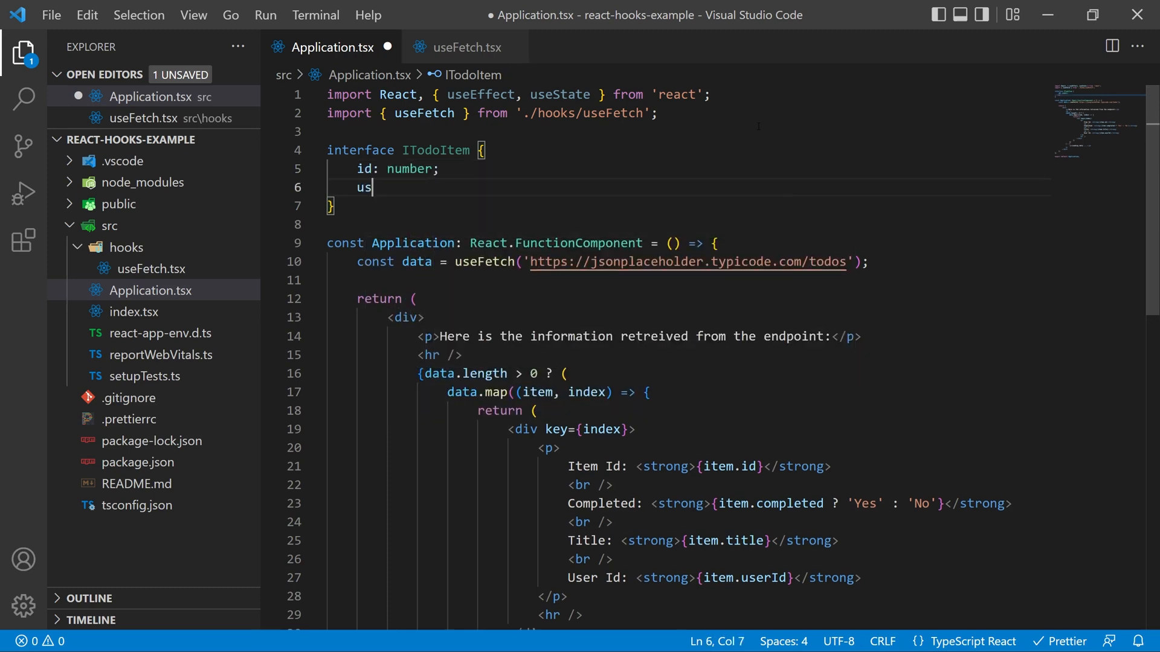
text(erId: nu)
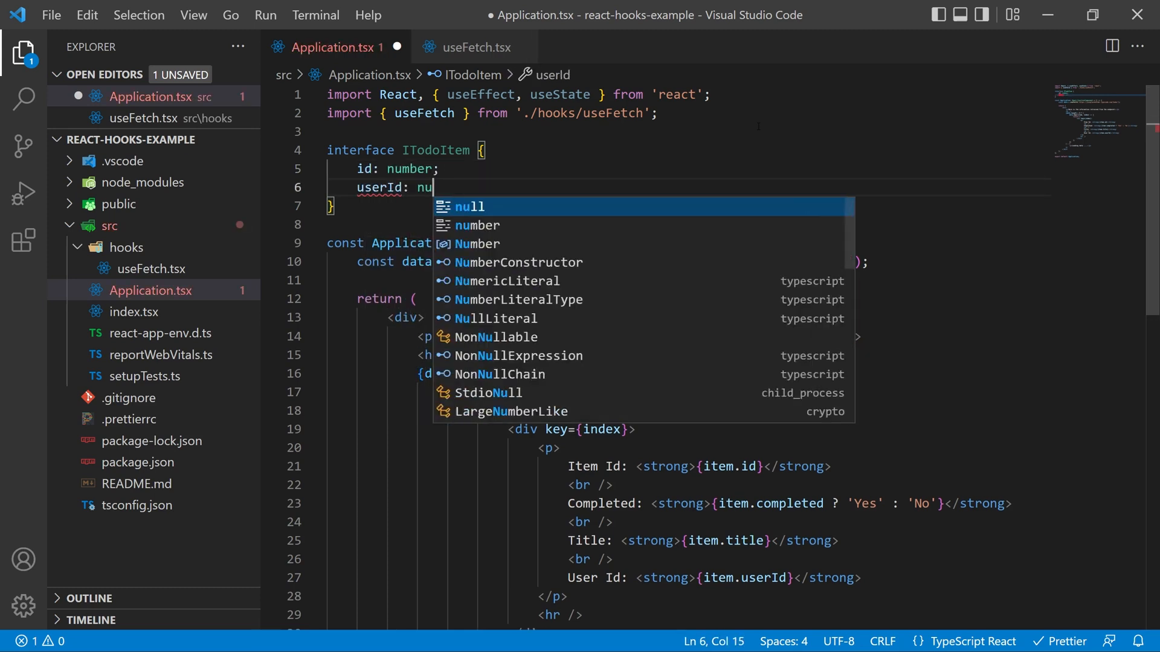
text(number;)
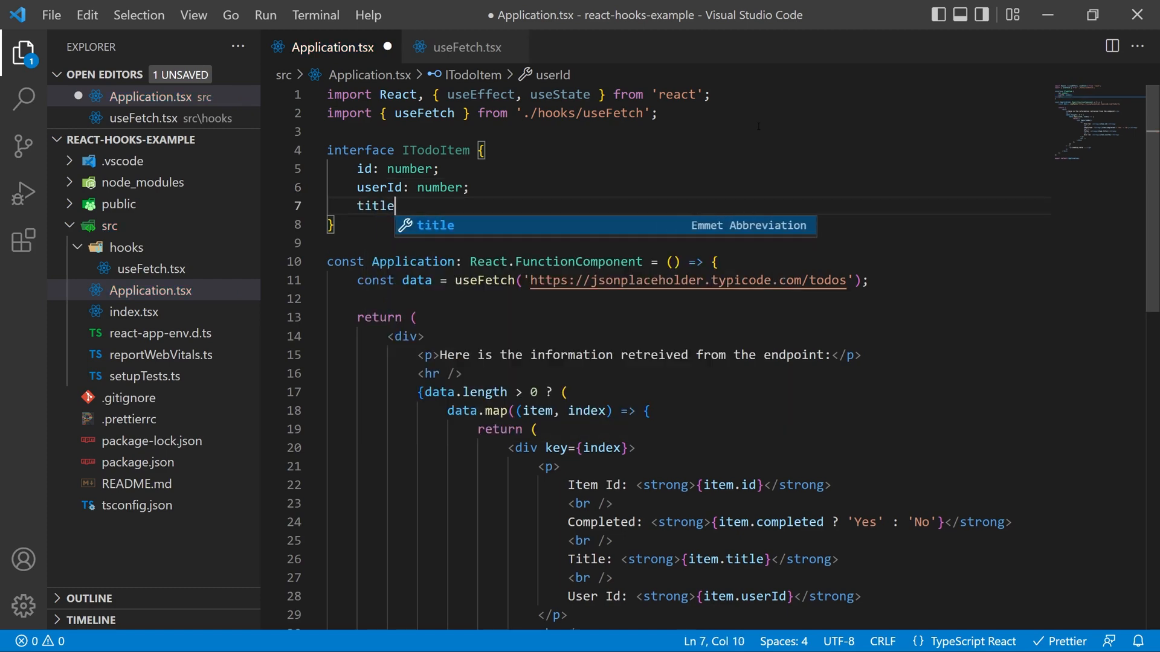
text(: string;)
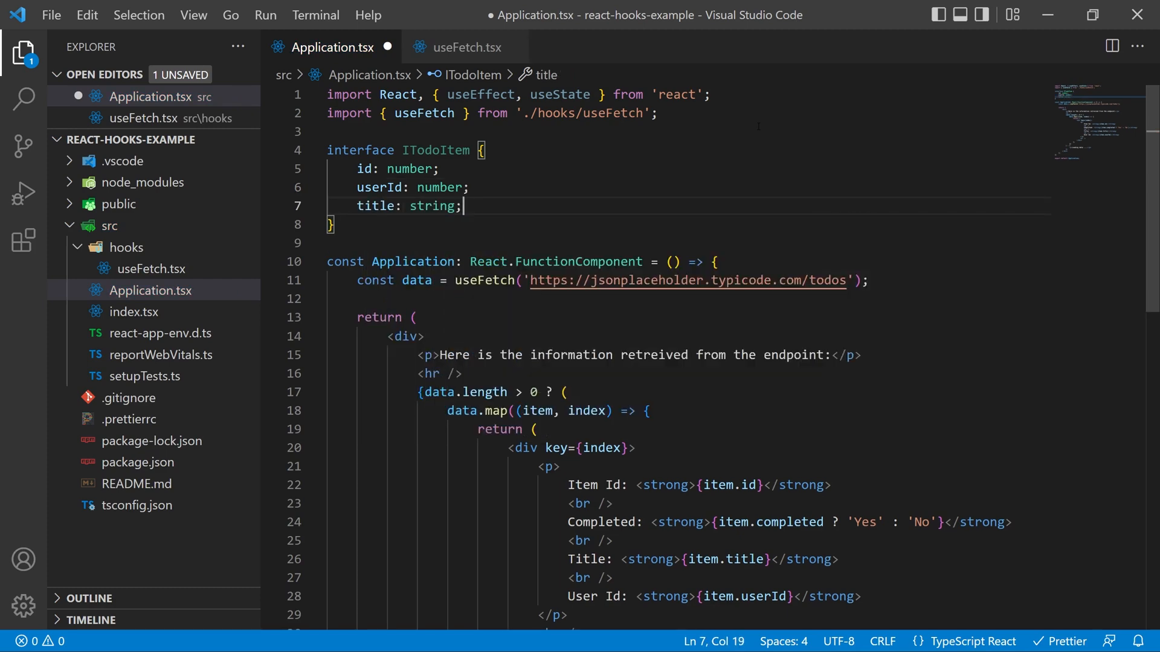
text(completed:)
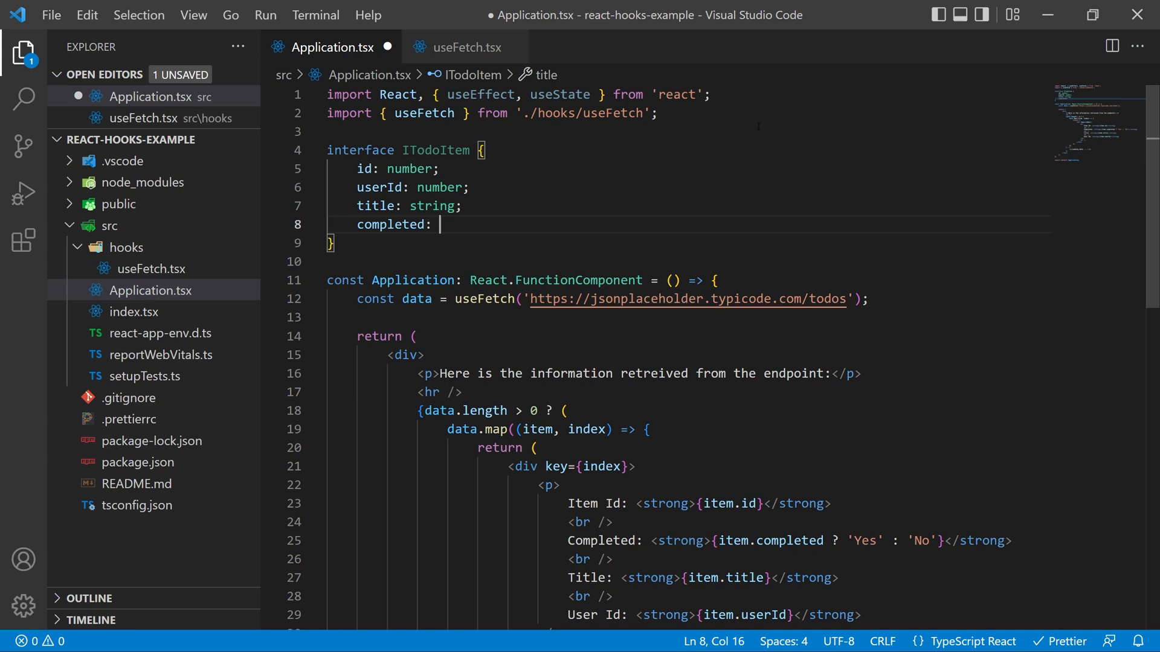
text(boolean;)
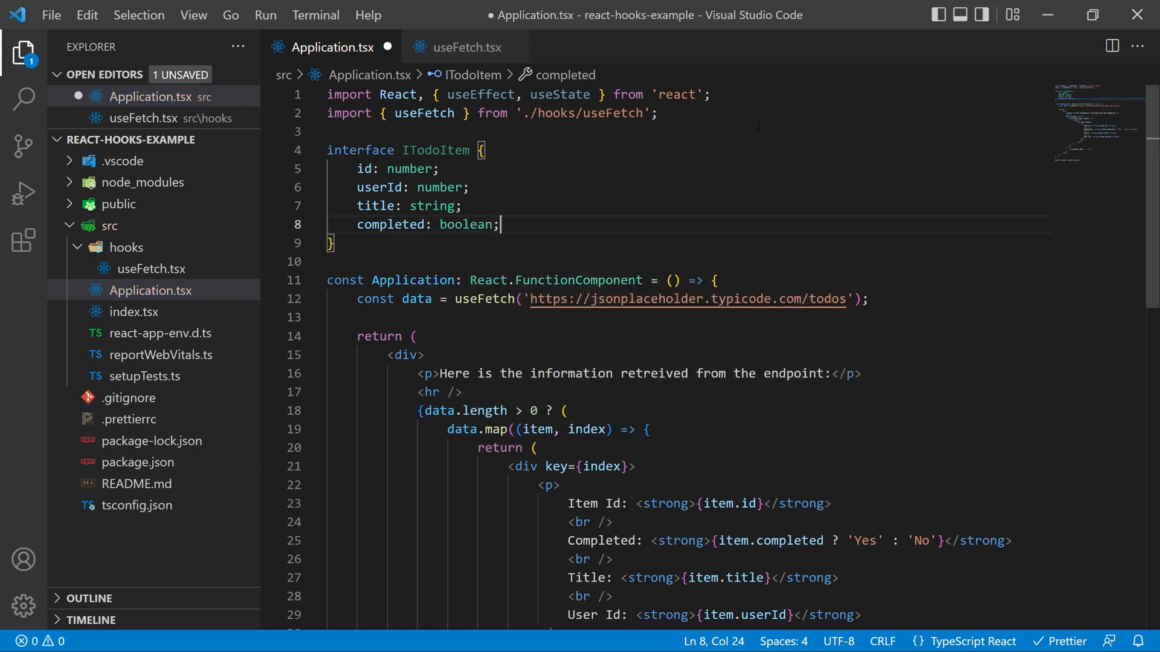
key(ctrl+s)
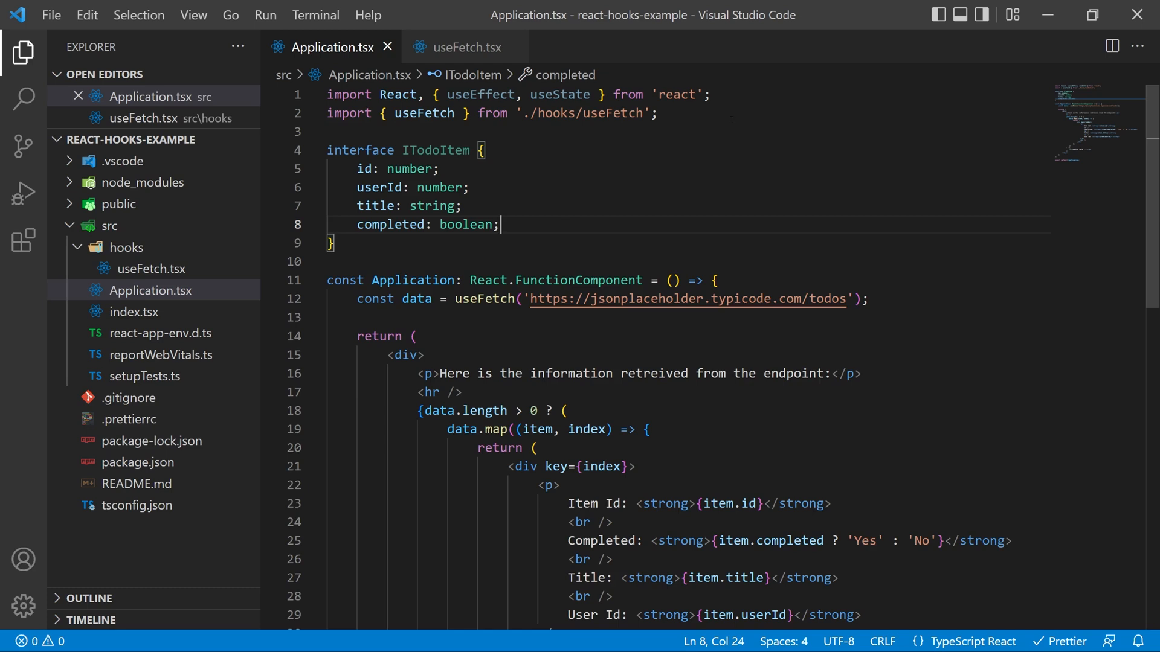
click(464, 48)
text(setData(data);)
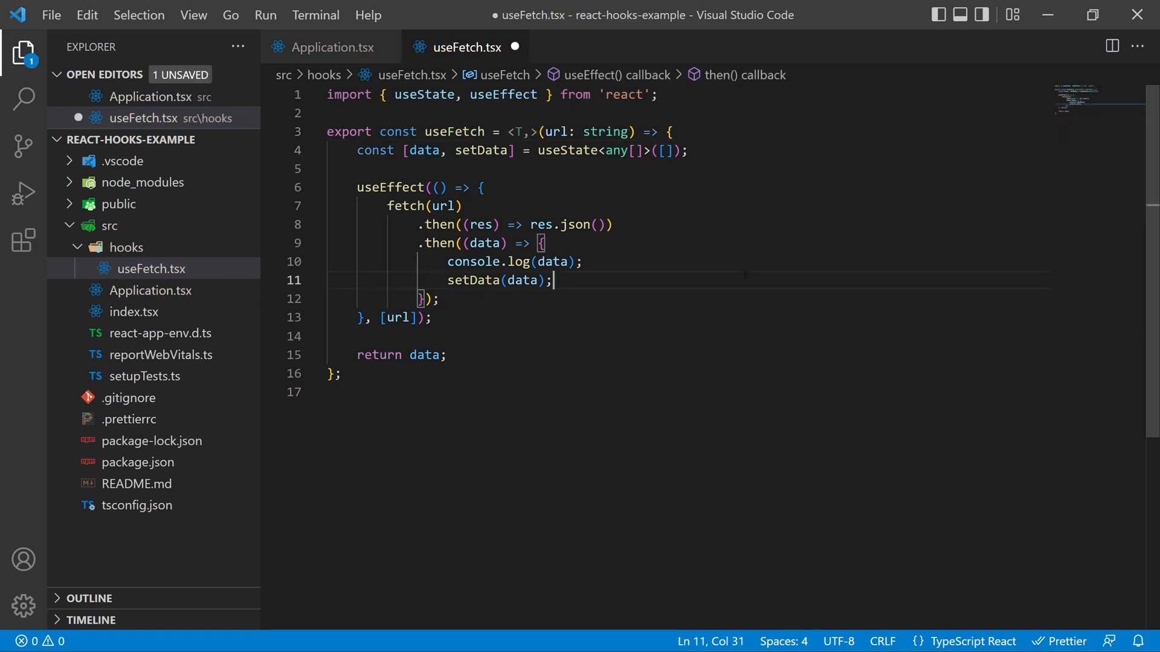
Add an initialState: T parameter after url in the useFetch signature
click(687, 150)
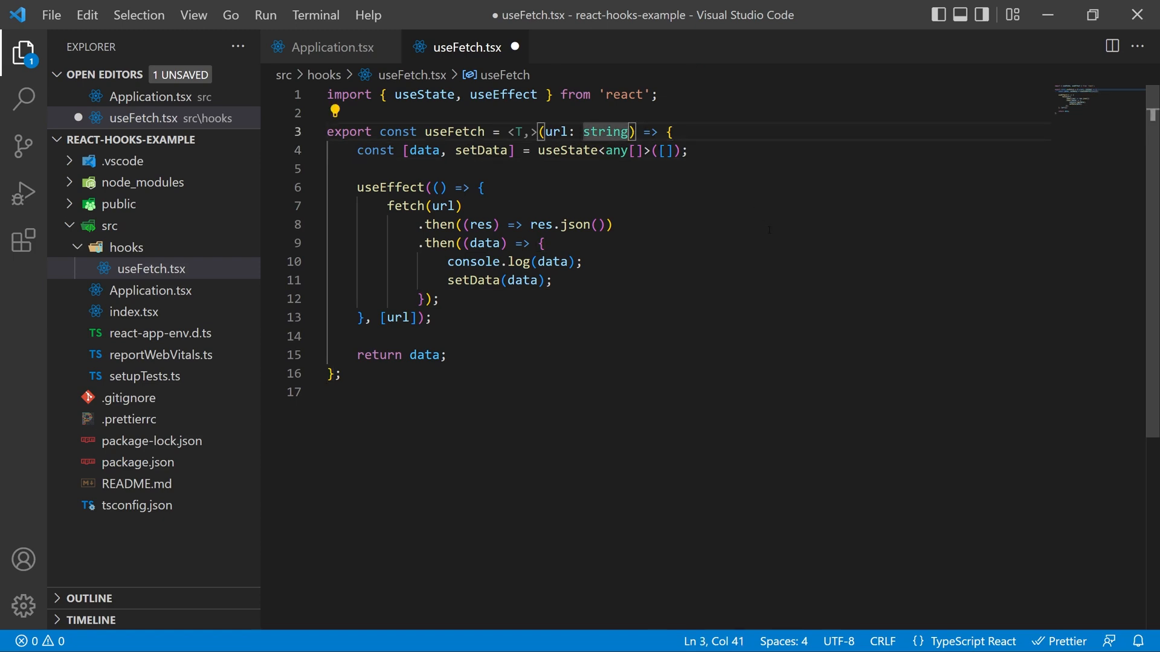
text(, ini)
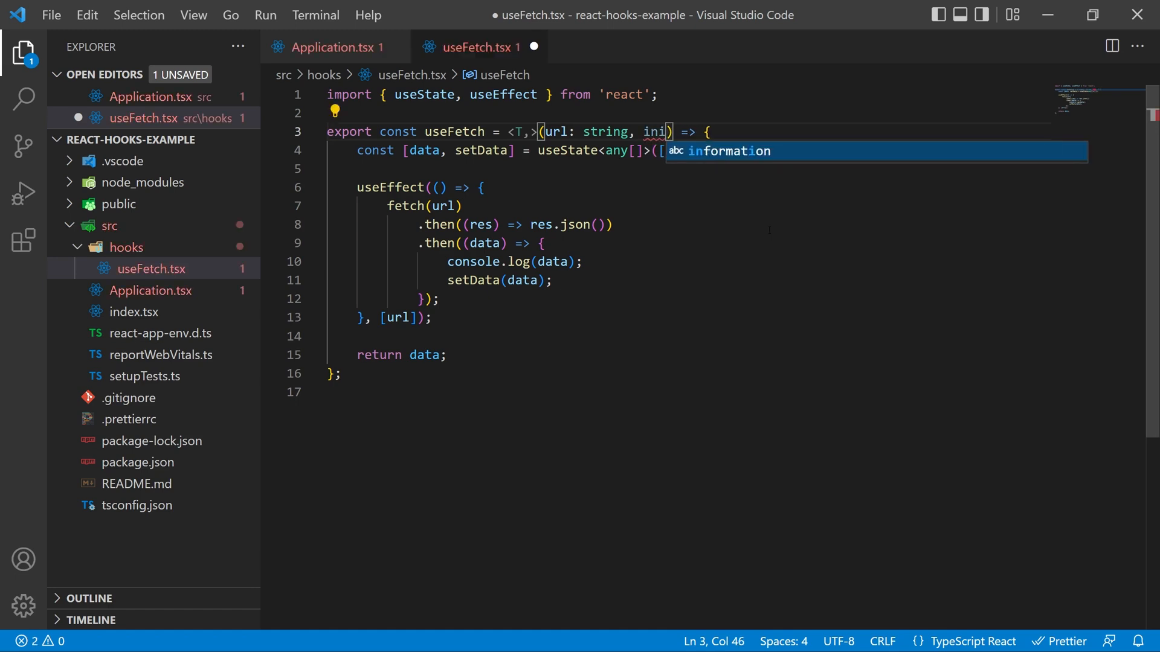
text(tialState: T)
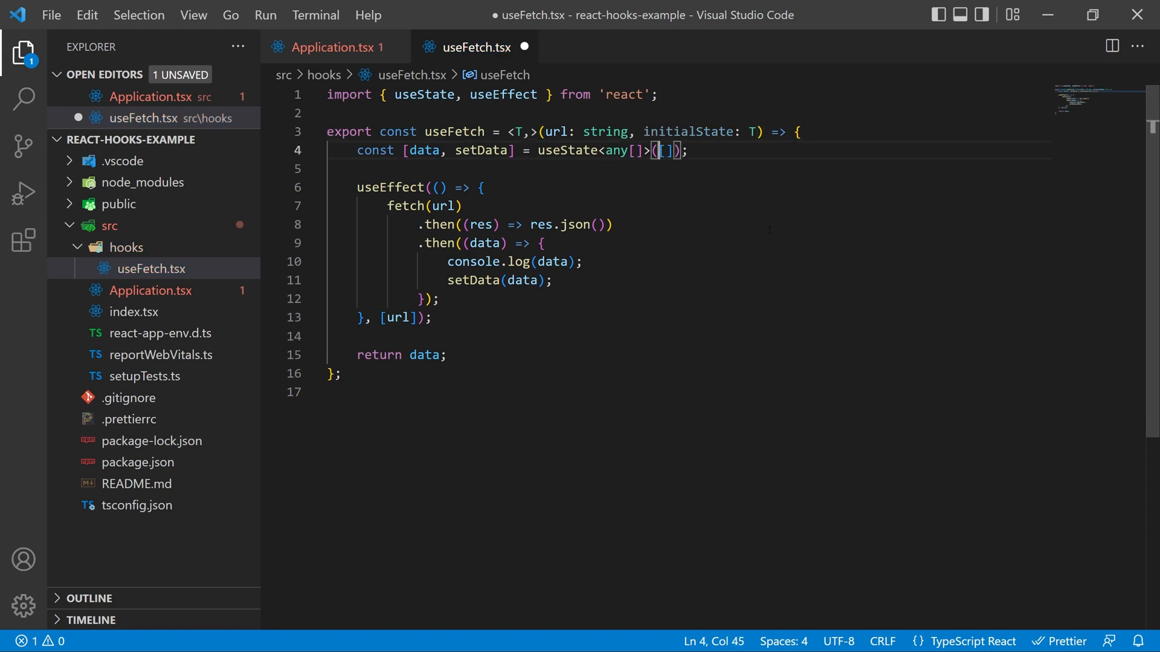
Replace any[] with T and seed useState with initialState, then save
double_click(615, 150)
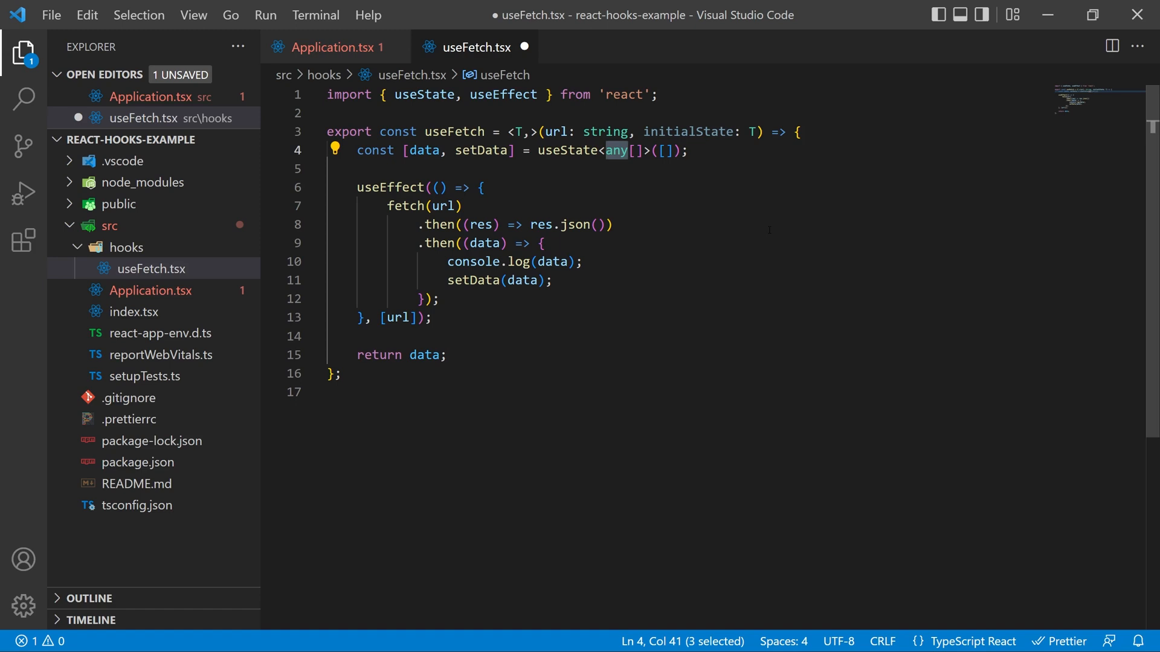
key(shift+Right)
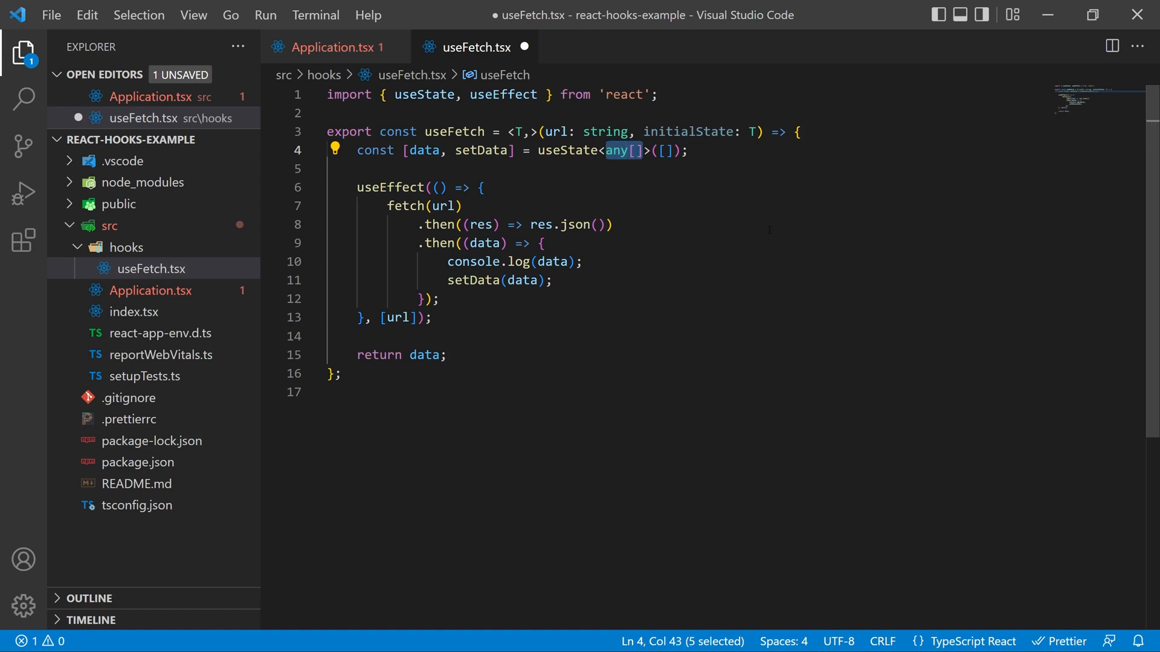
text(T)
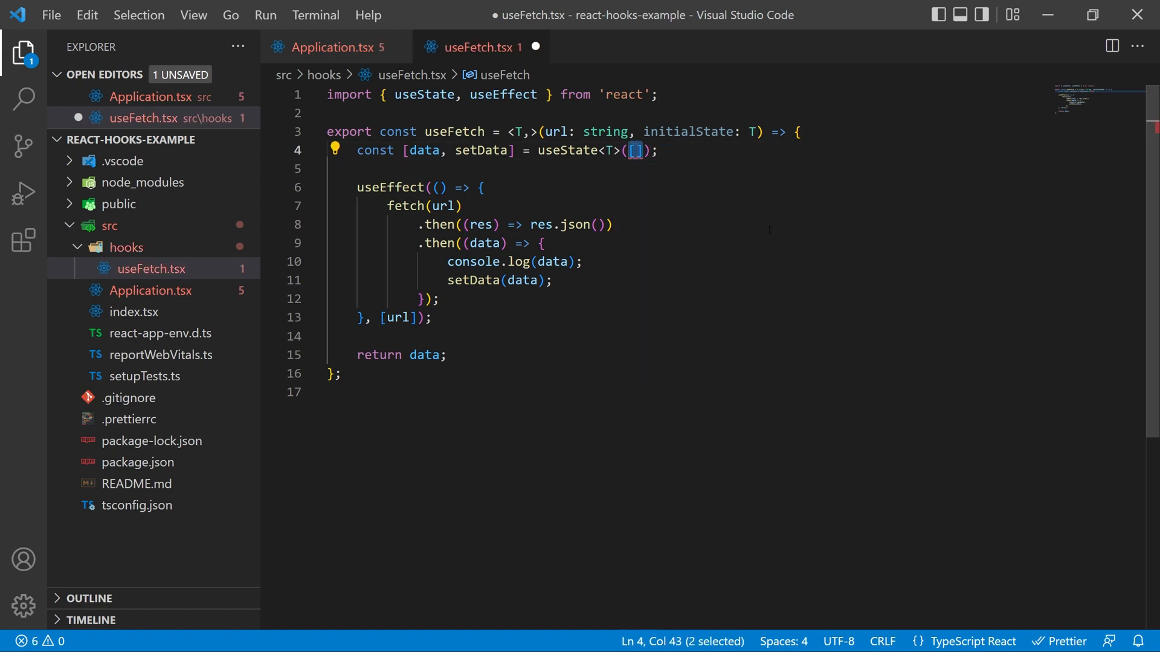
text(initialState)
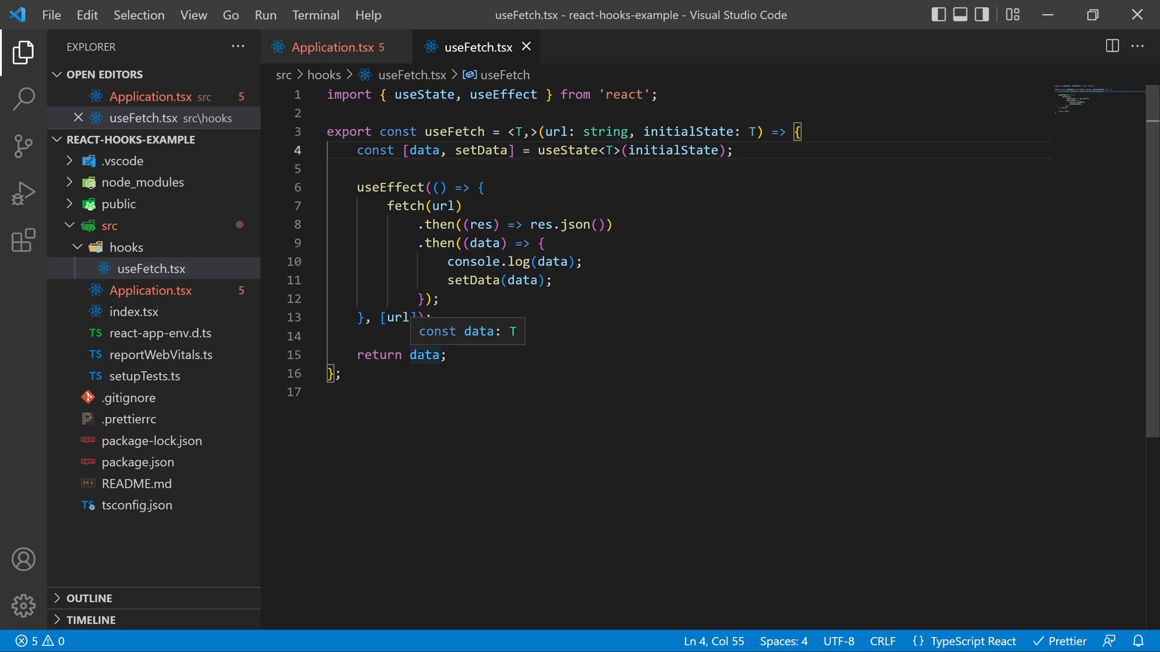
click(733, 150)
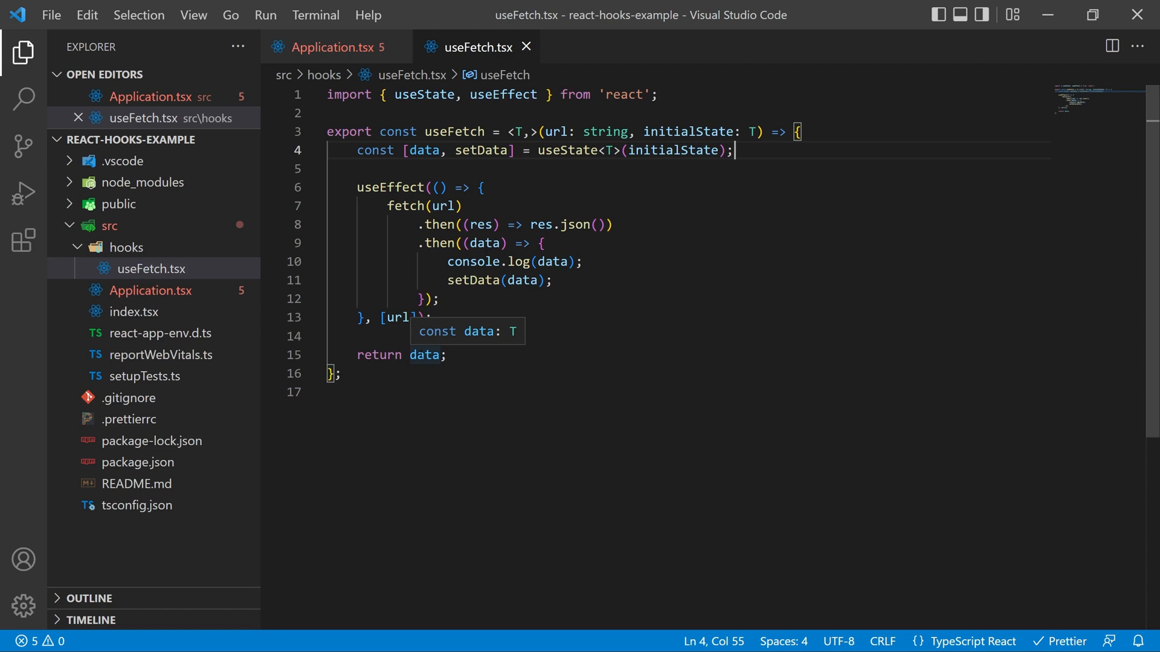
click(335, 47)
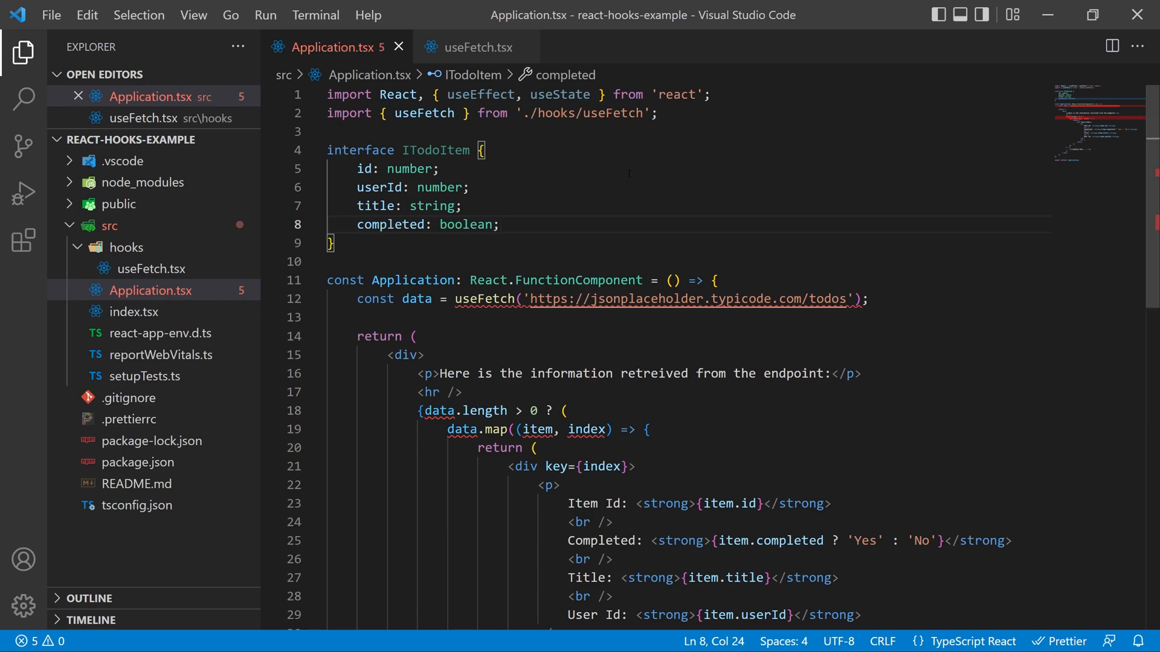
Change the call to useFetch<ITodoItem[]>(url, []) and save Application.tsx
scroll(down, 3)
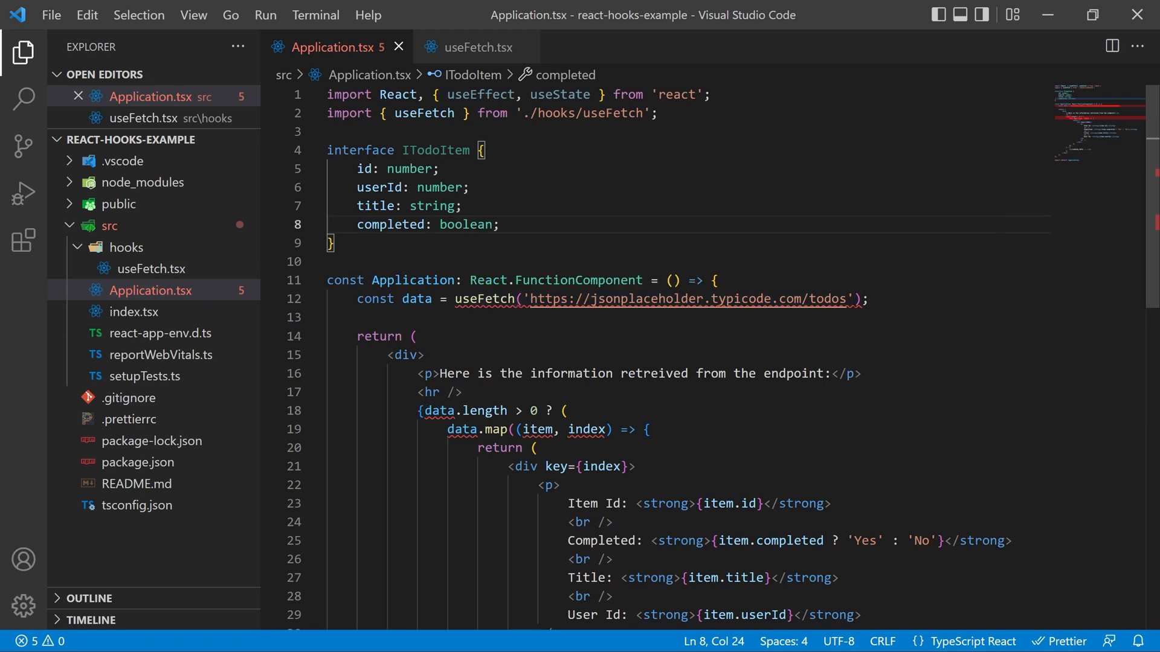
text(<>)
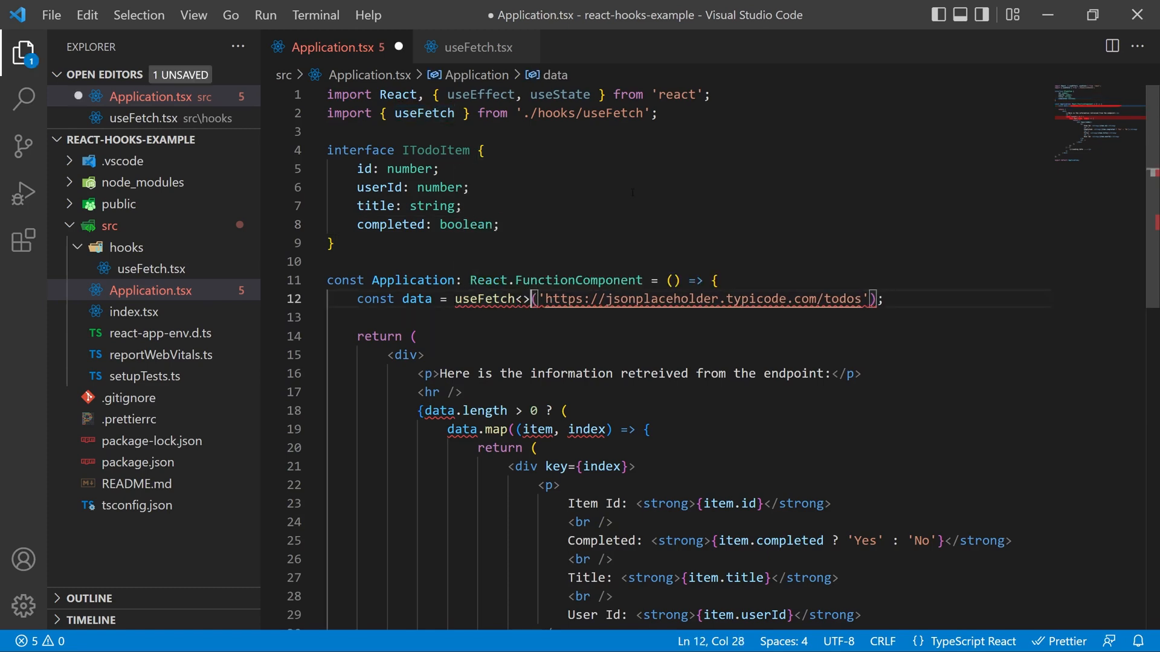
text(ITodoItem)
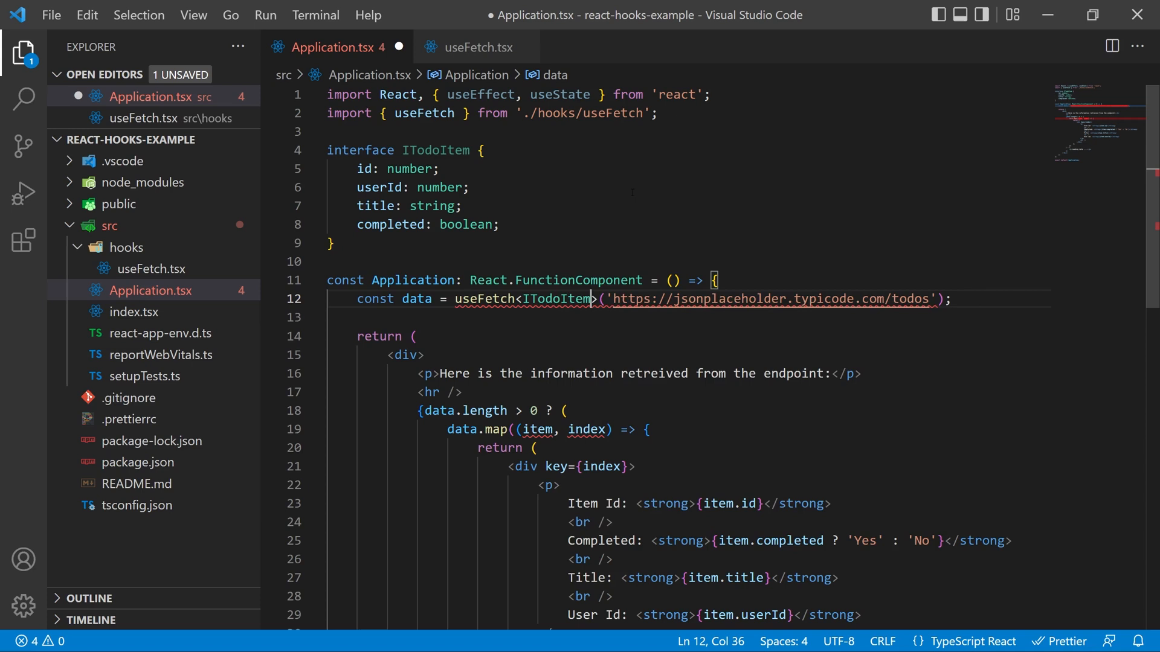
text([])
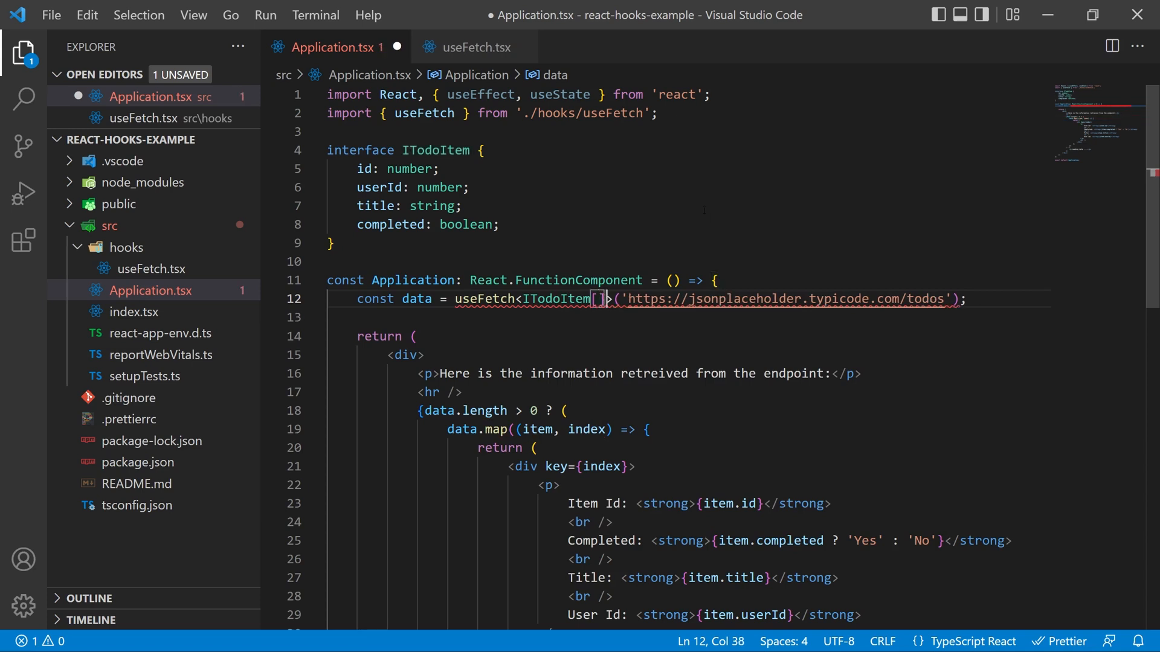
text(,)
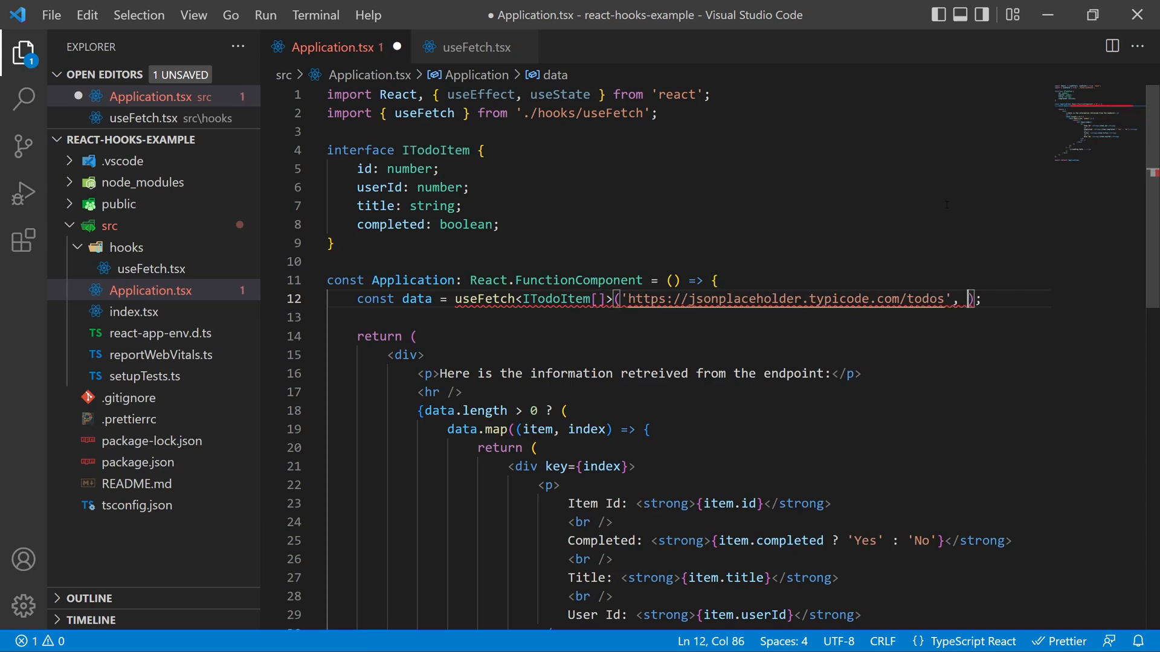
key(ctrl+s)
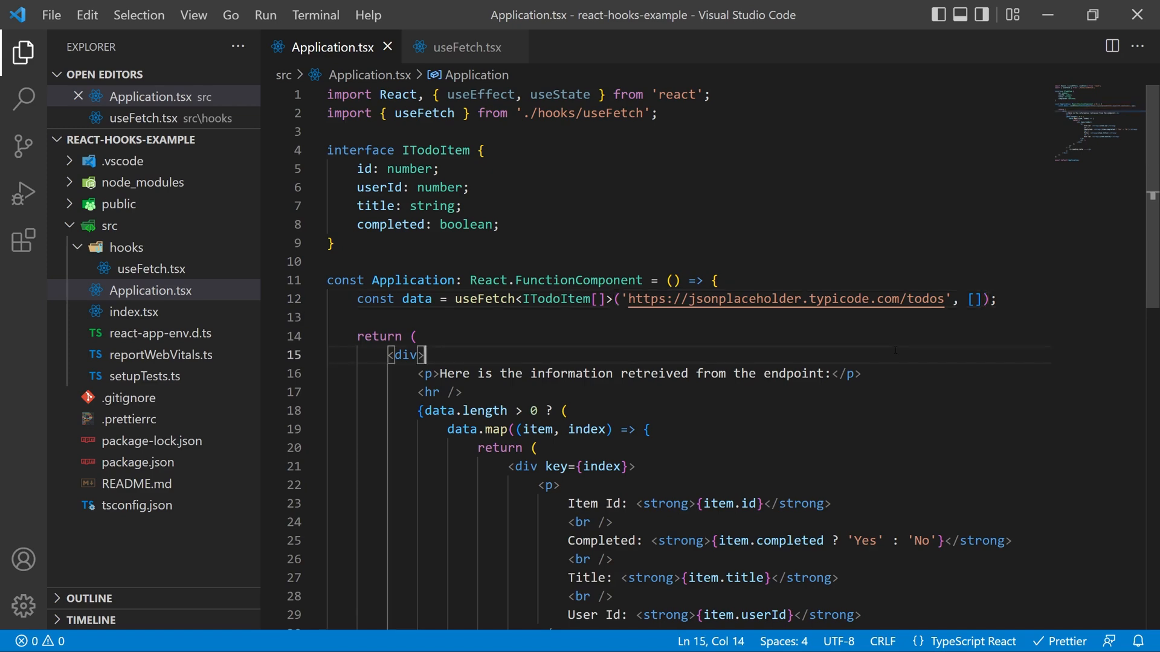
scroll(down, 3)
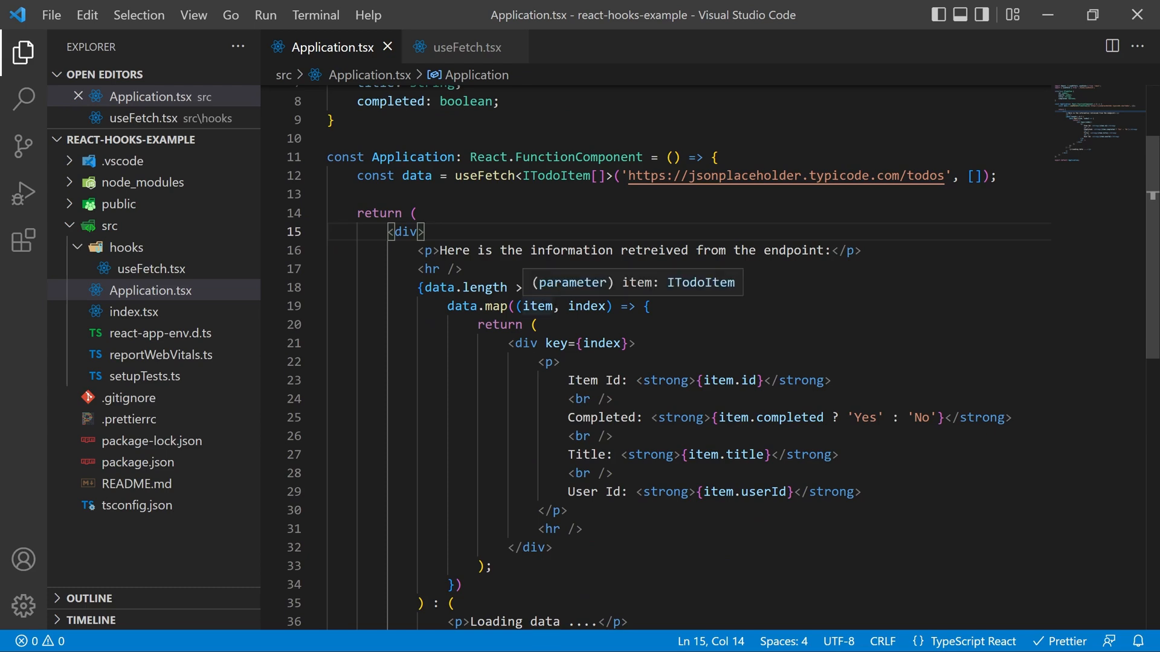
mouse_move(614, 317)
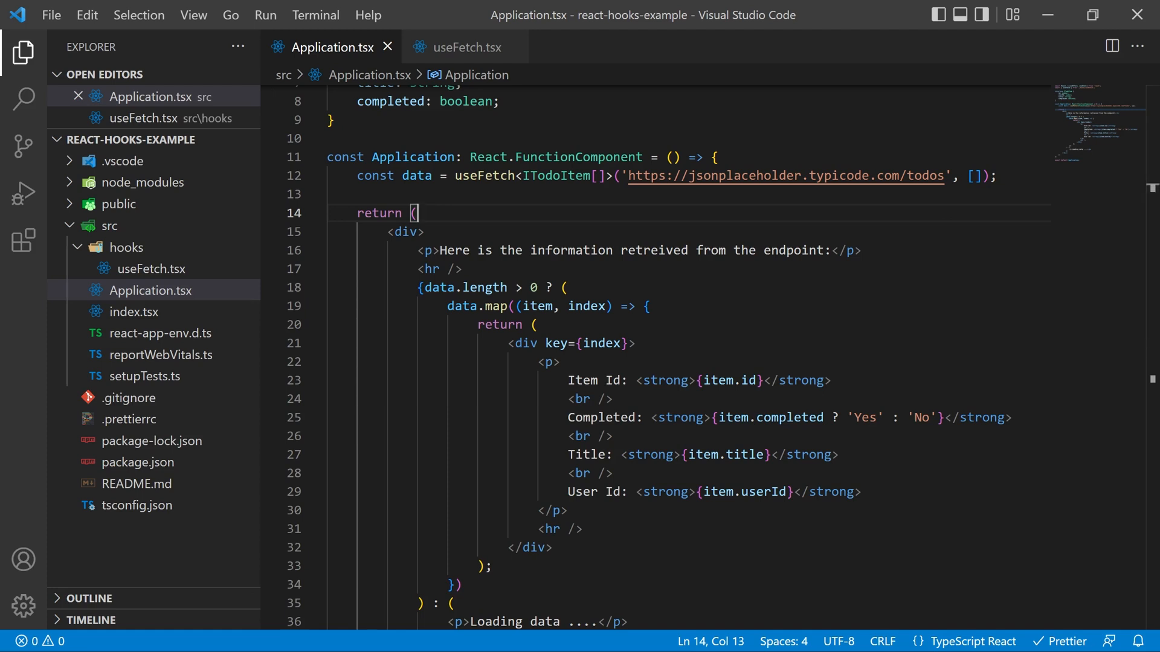
mouse_move(400, 175)
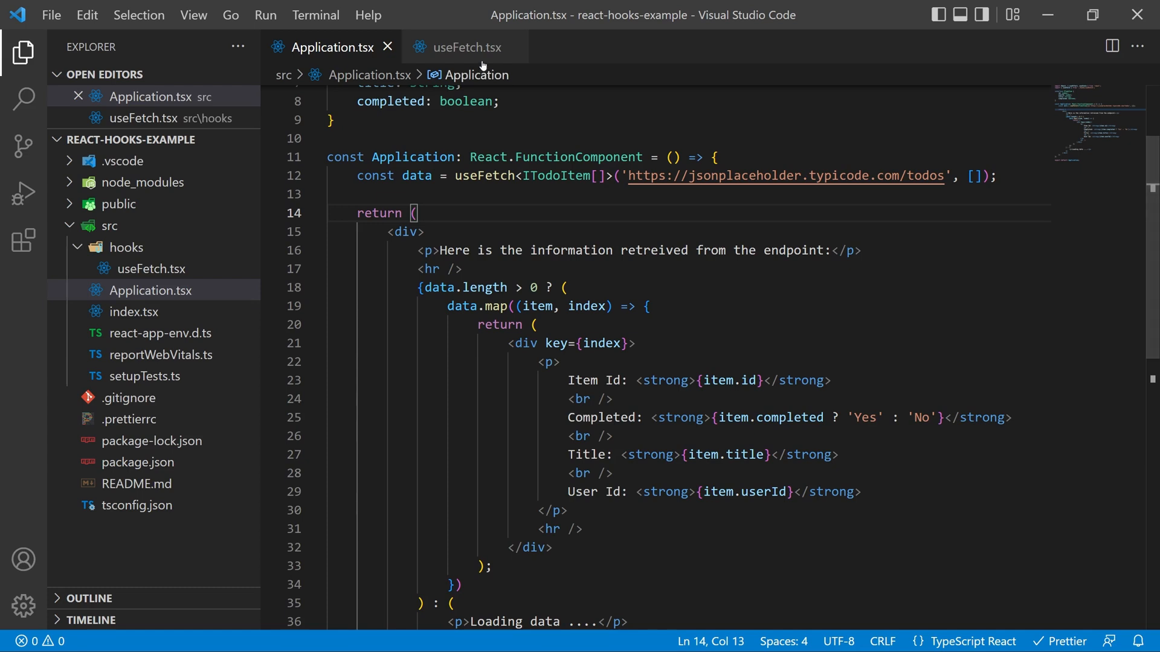
In useFetch.tsx add const [loading, setLoading] = useState(false)
click(466, 47)
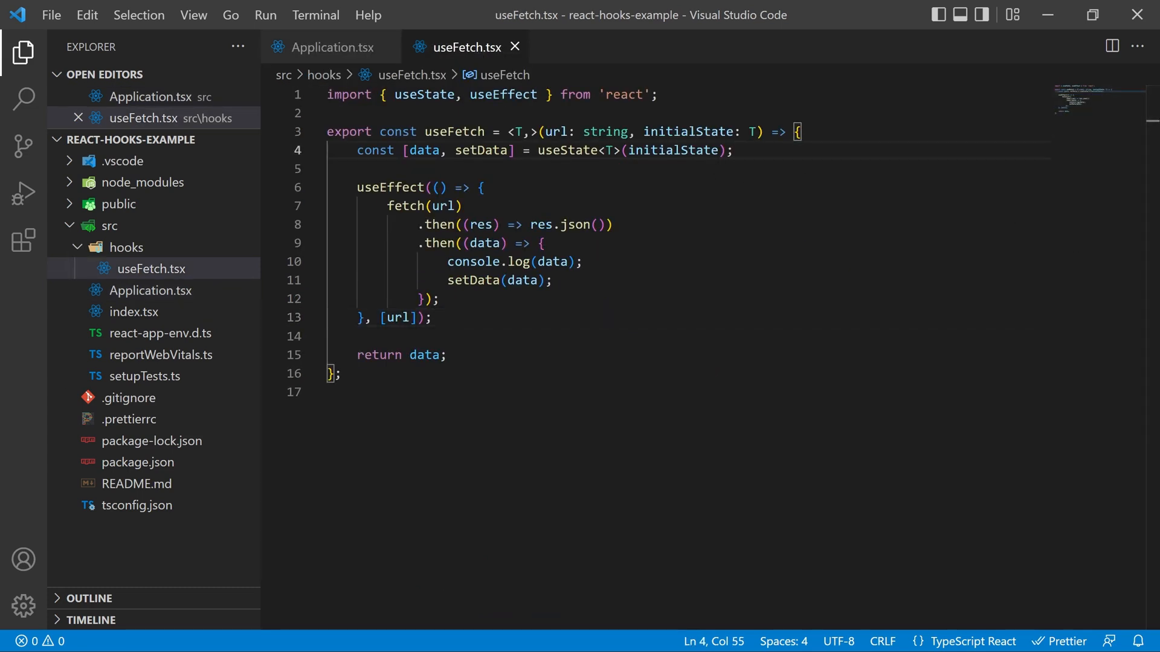
text(const)
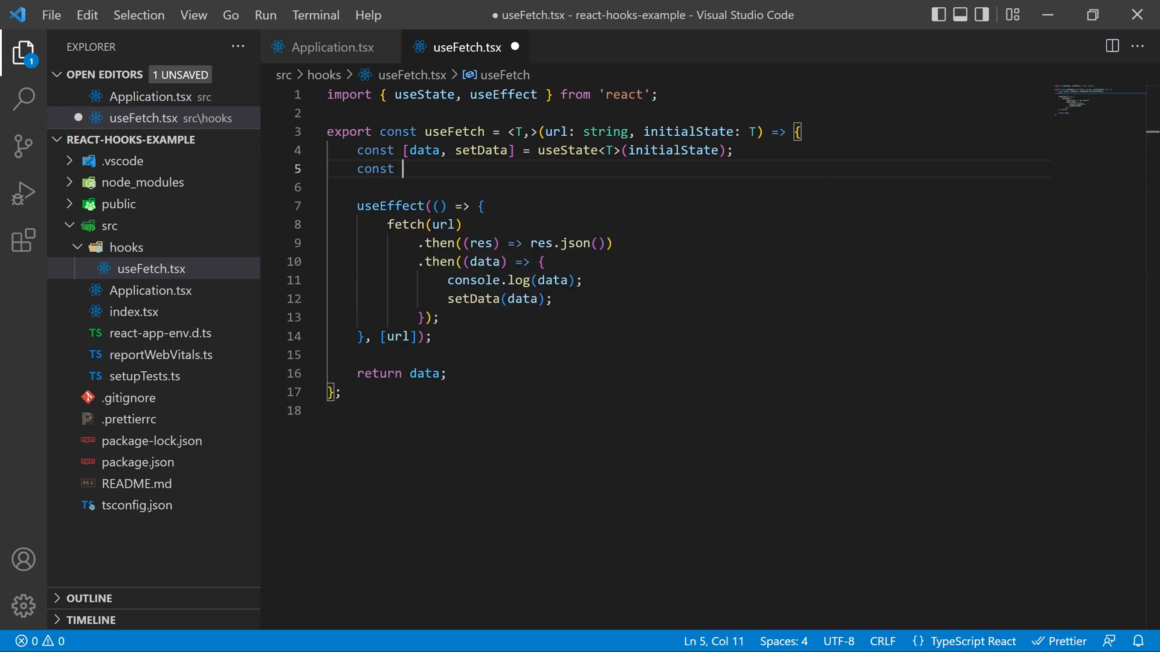
text([loading, setLoading] = use)
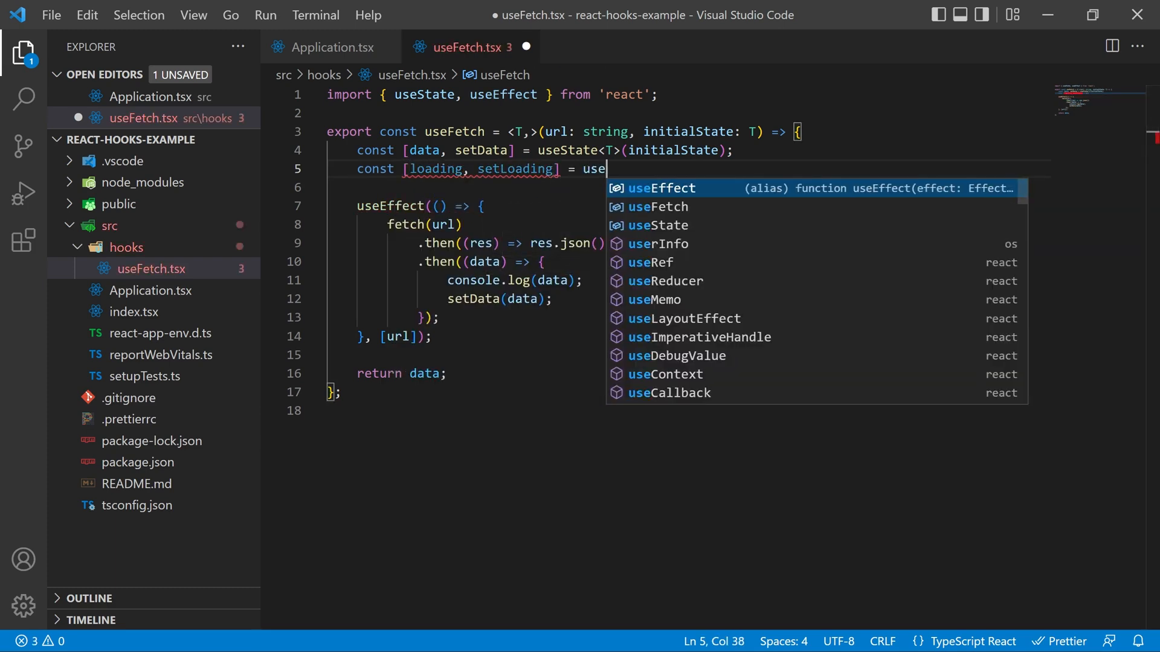
text(State(false);)
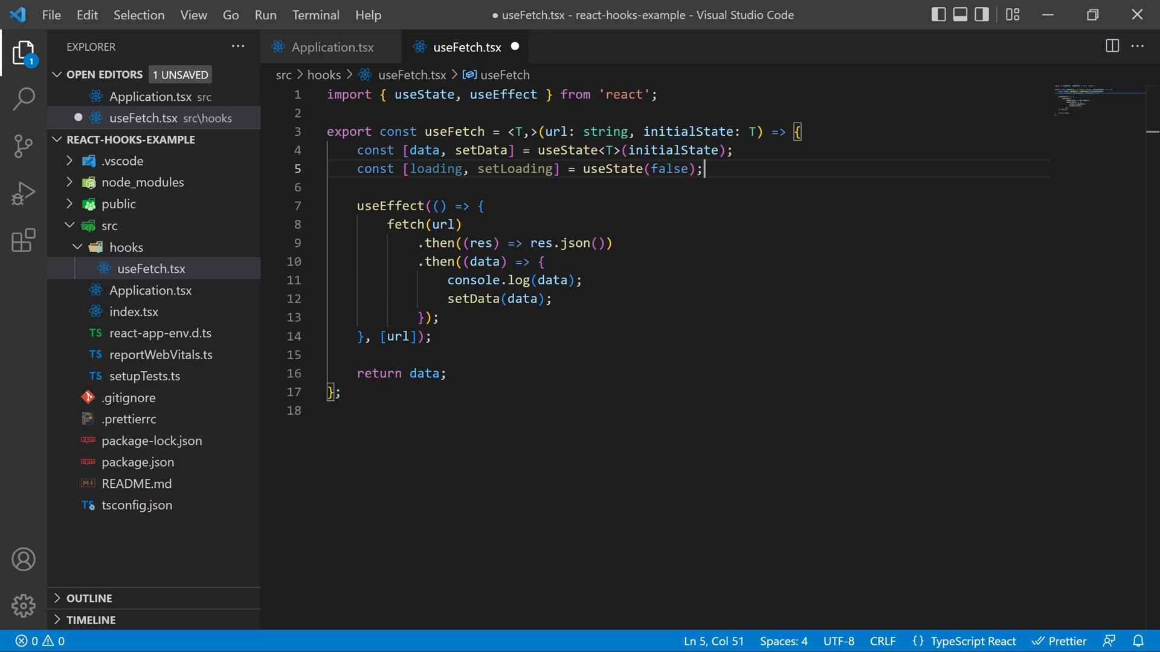
text(setLoading(true)
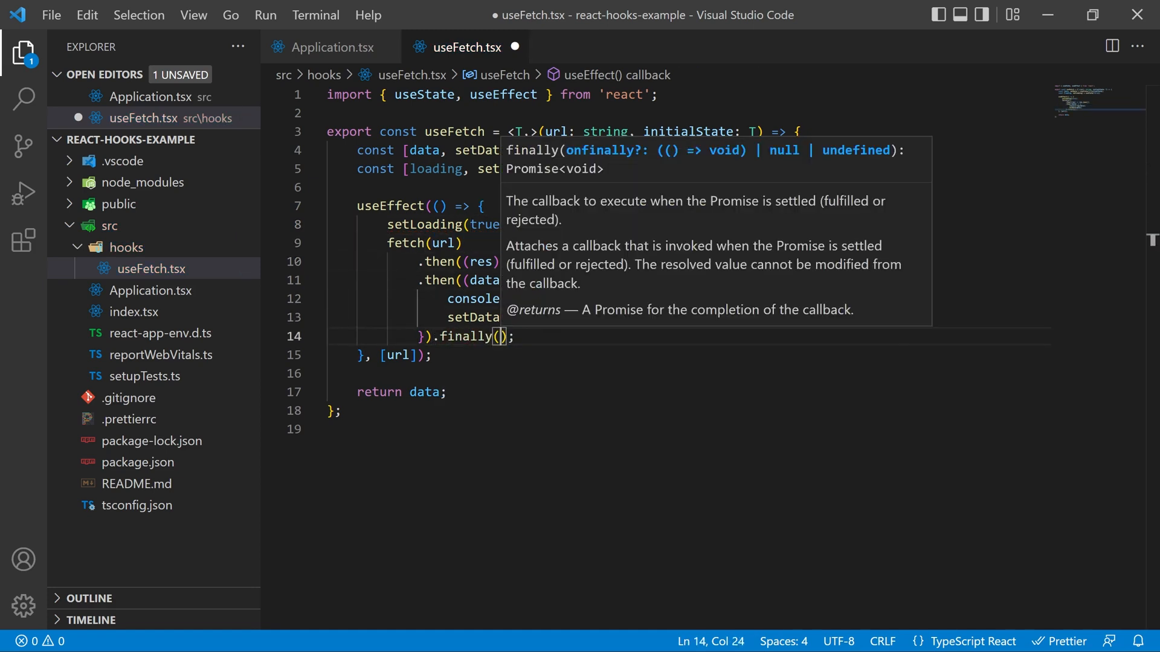
Set loading true before fetch and false in a .finally(() => setLoading(false)), then save
text(() =>)
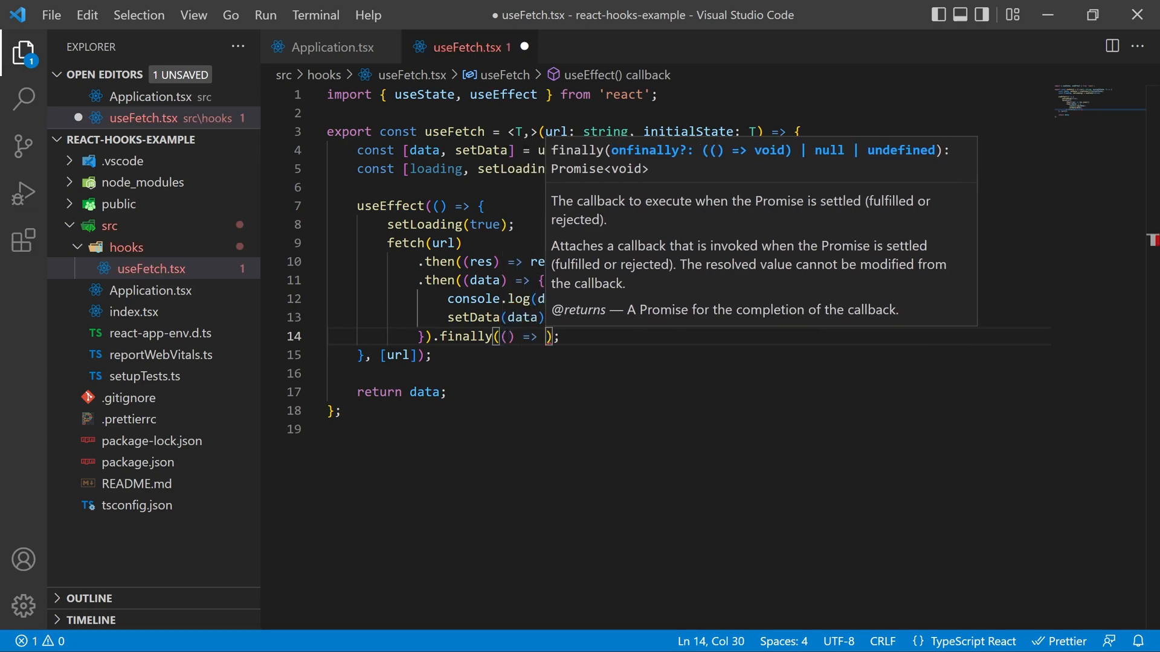
text(setLoading())
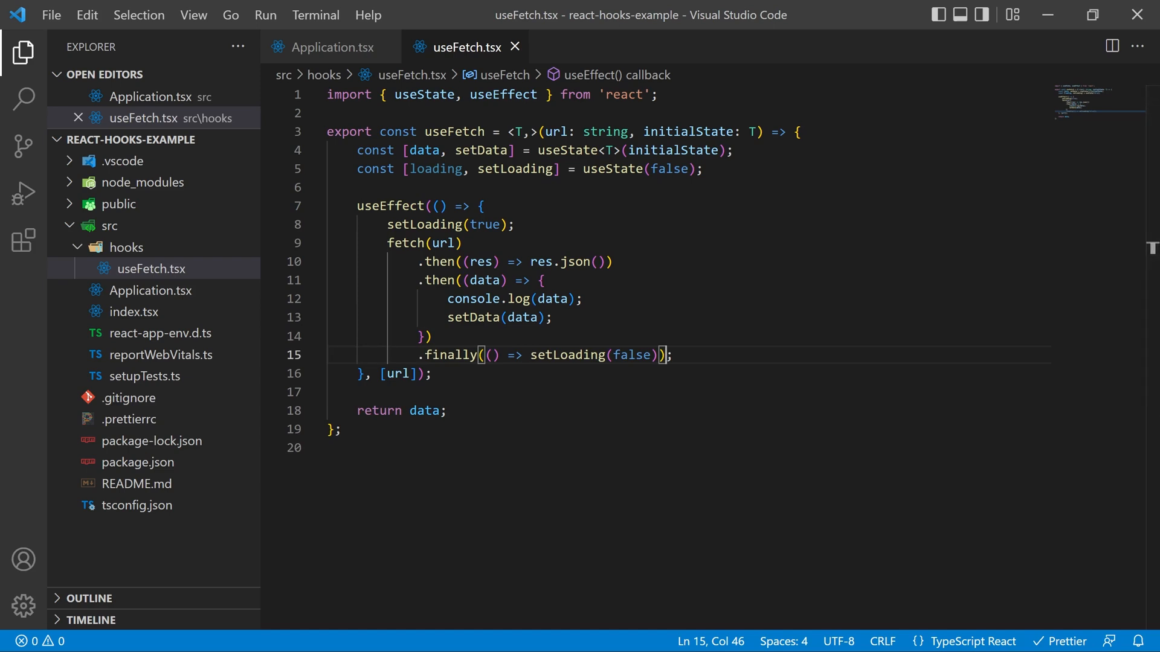
Return [data, loading] annotated as [T, boolean] from useFetch and save
double_click(424, 411)
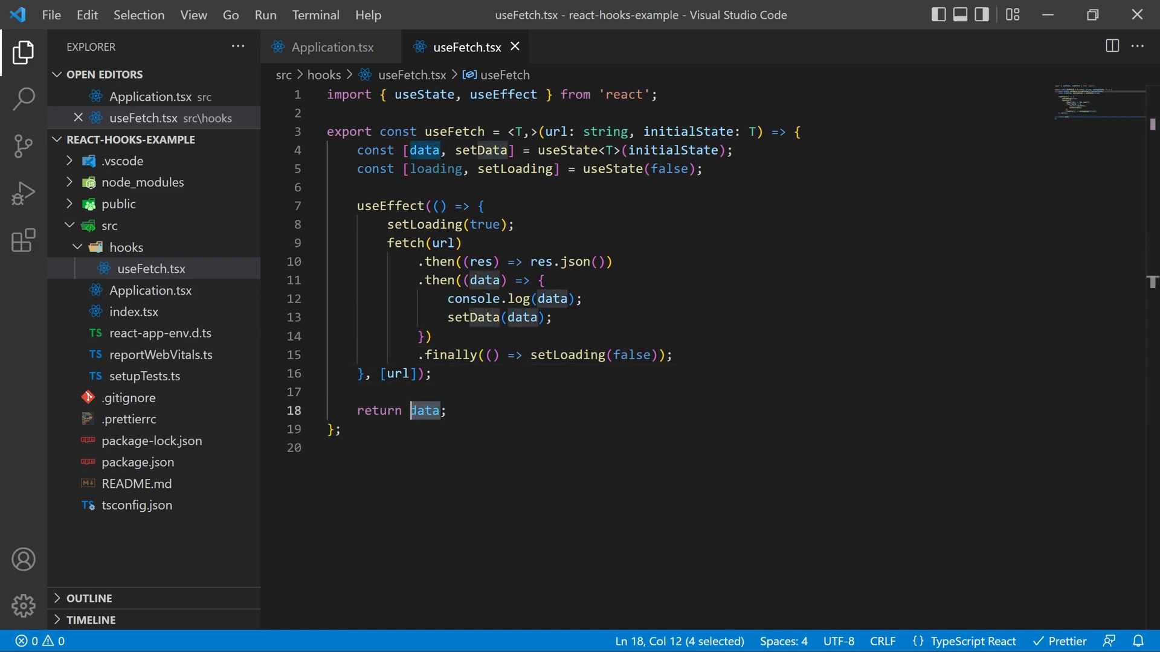
text([data, ])
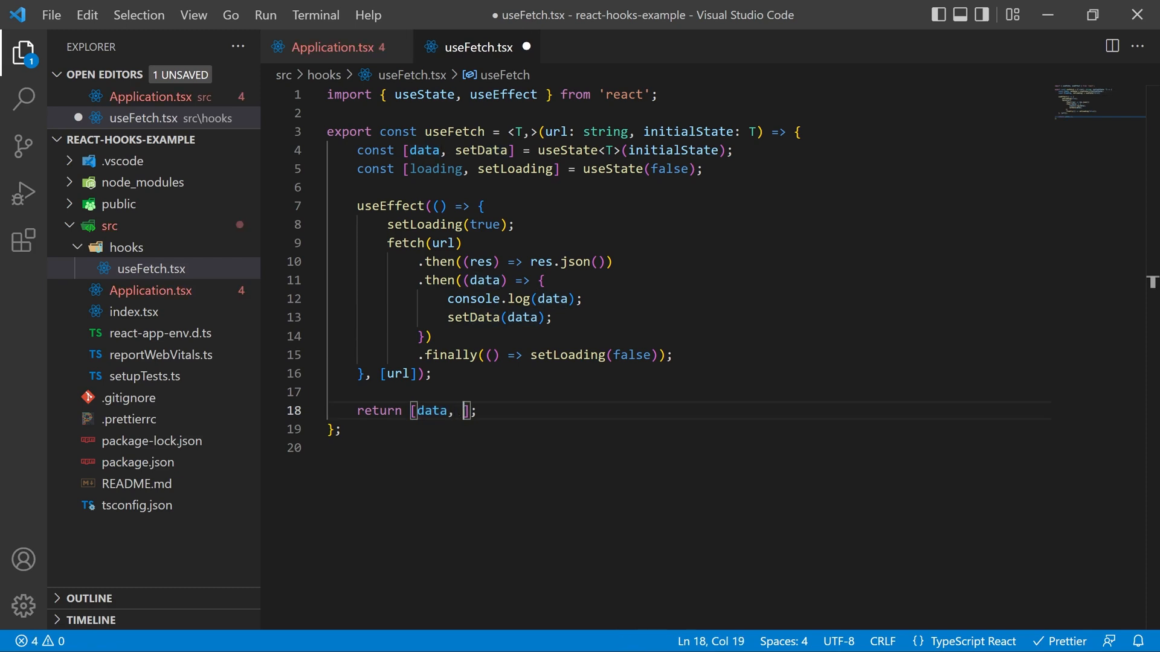
text(loading)
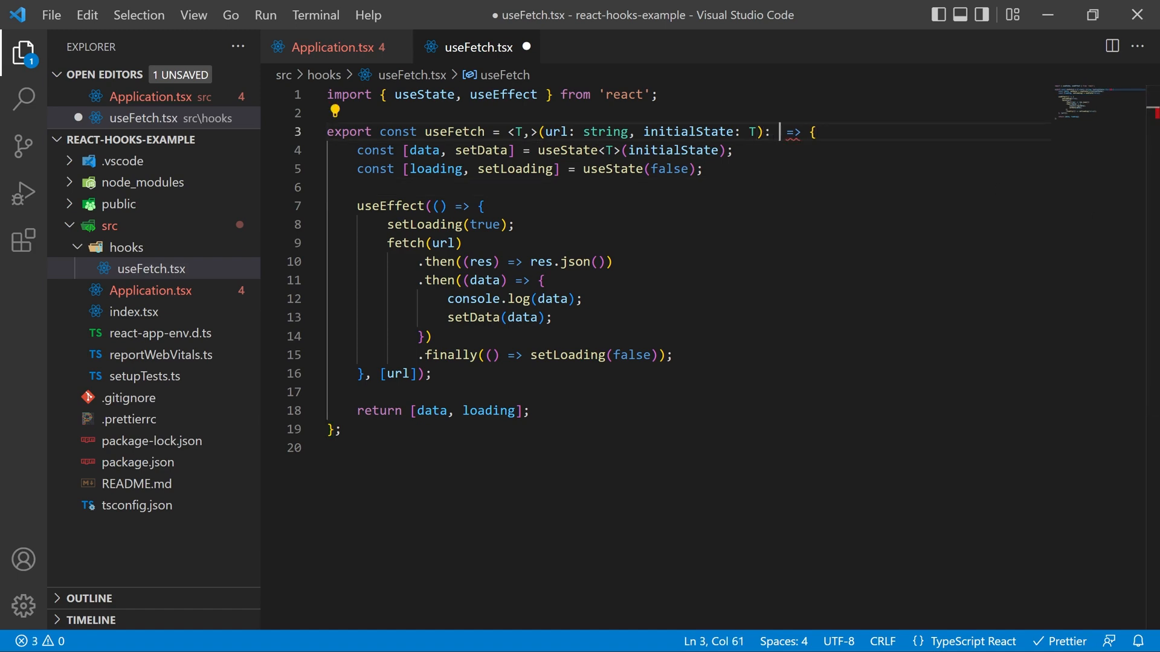
text([T,])
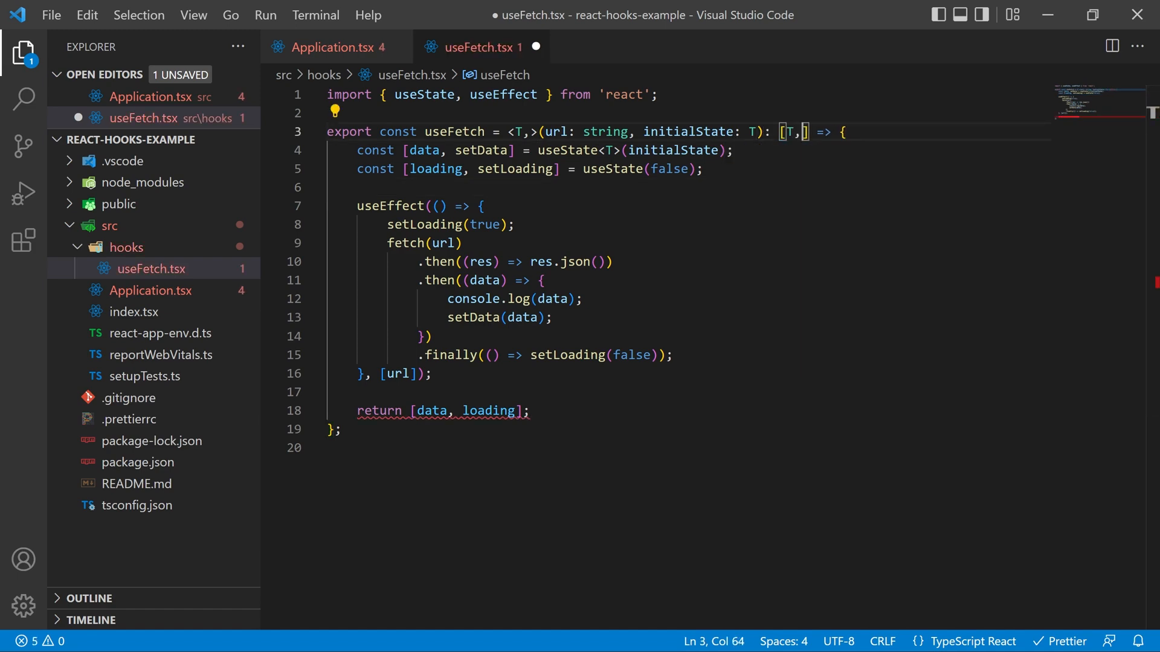
text(boolean)
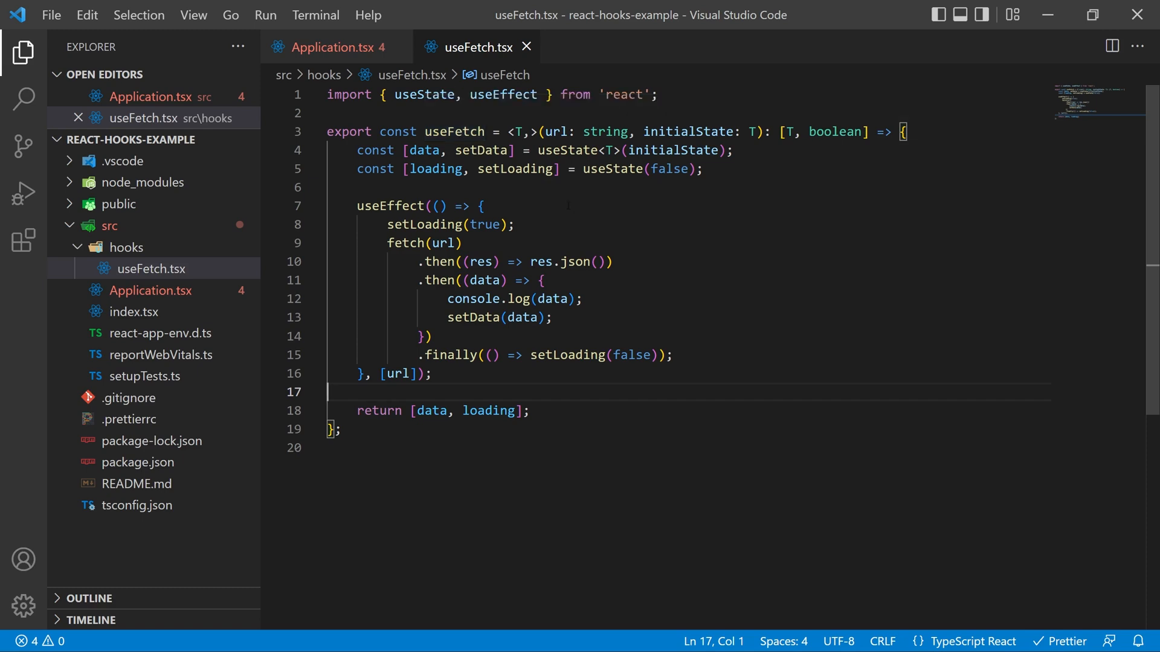
click(333, 47)
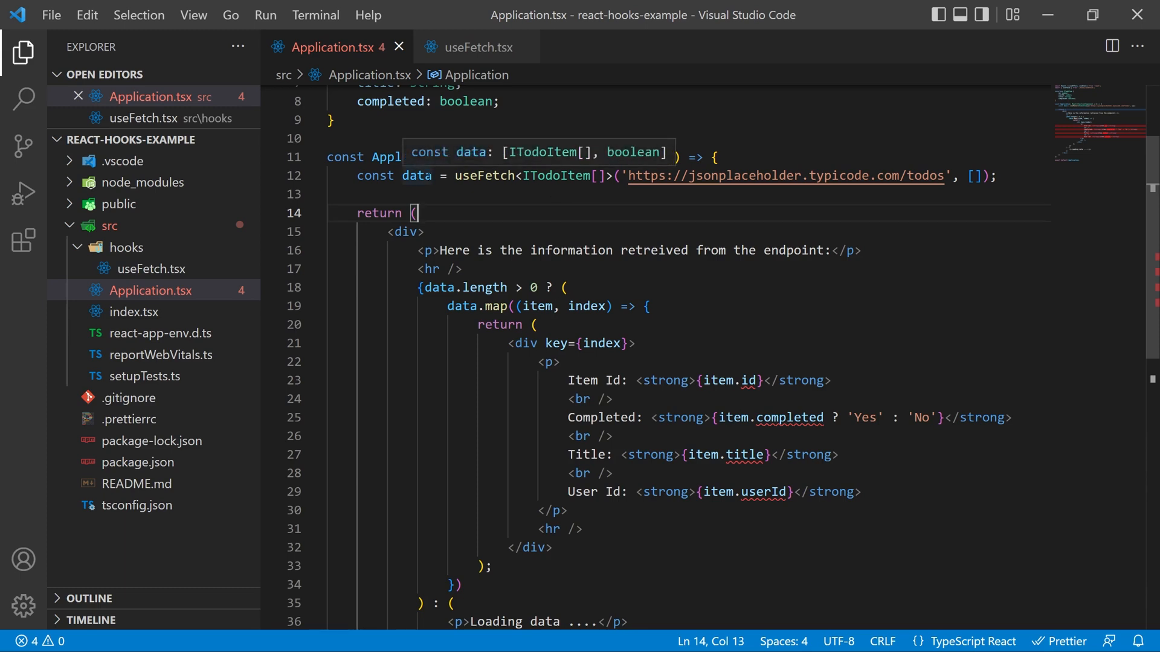
Destructure the useFetch result as [data] in Application.tsx and save
double_click(413, 176)
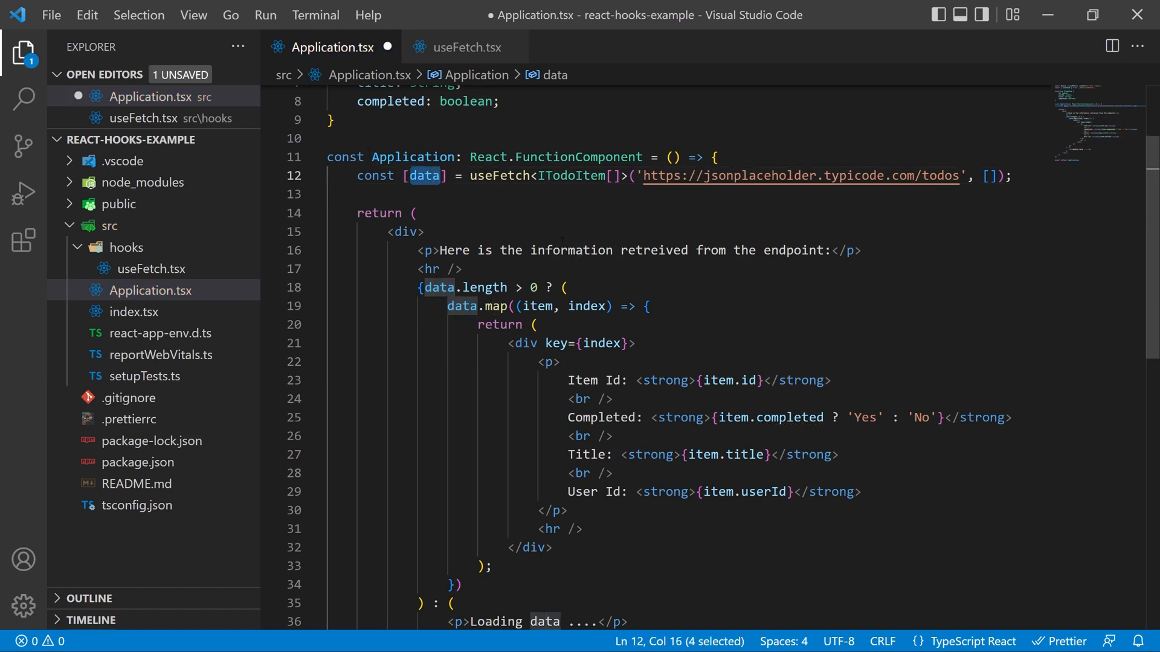
key(ctrl+s)
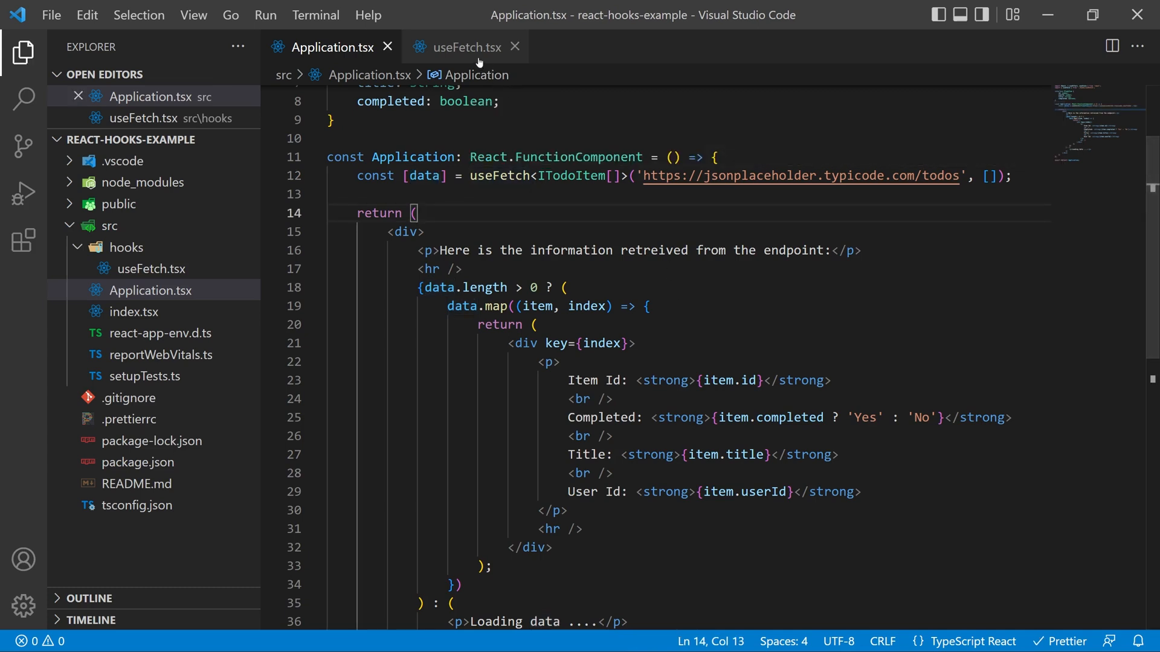
Add setTimeout(() => {}, 1500) right after setLoading(true) in useFetch.tsx
click(463, 47)
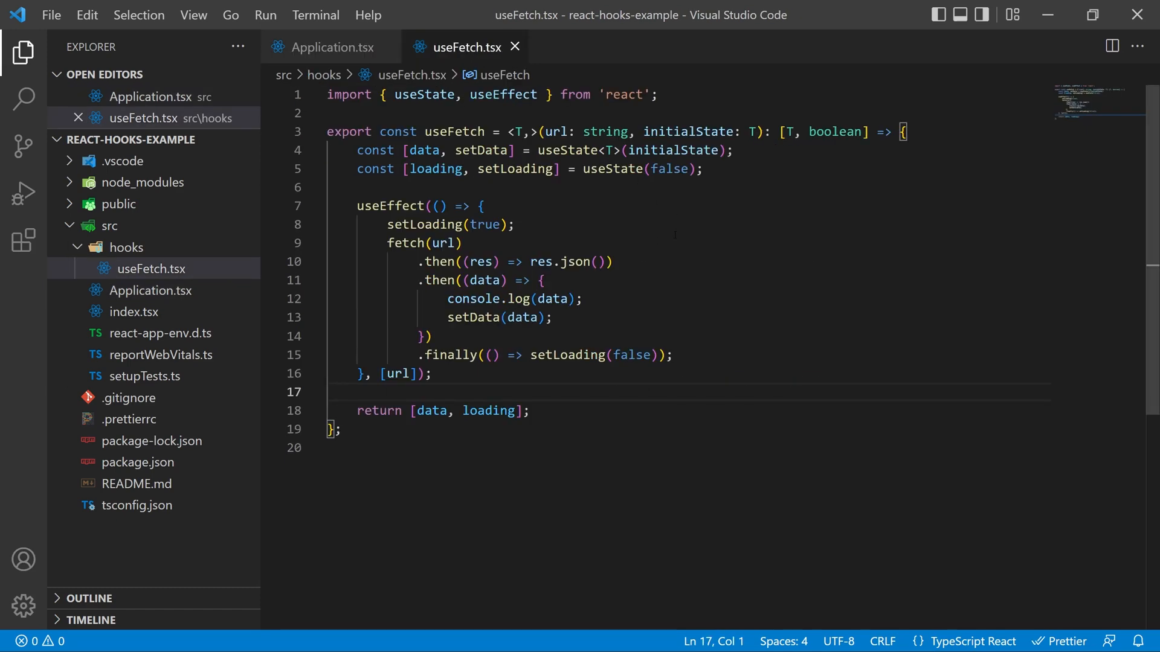
click(514, 224)
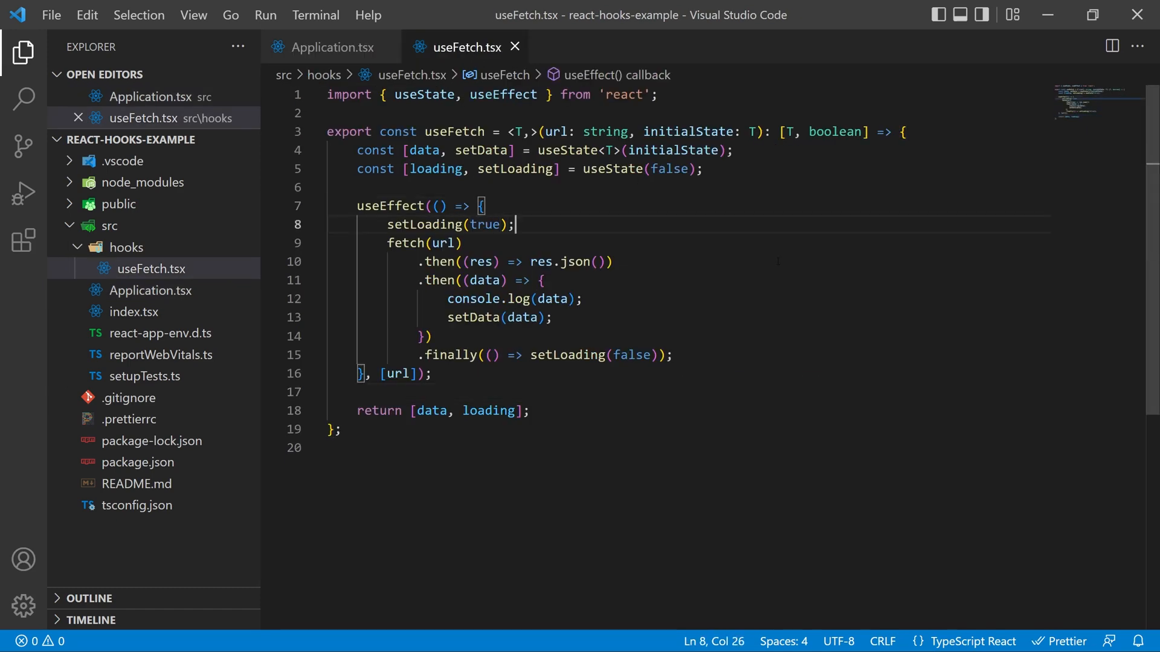
text(setTimeout)
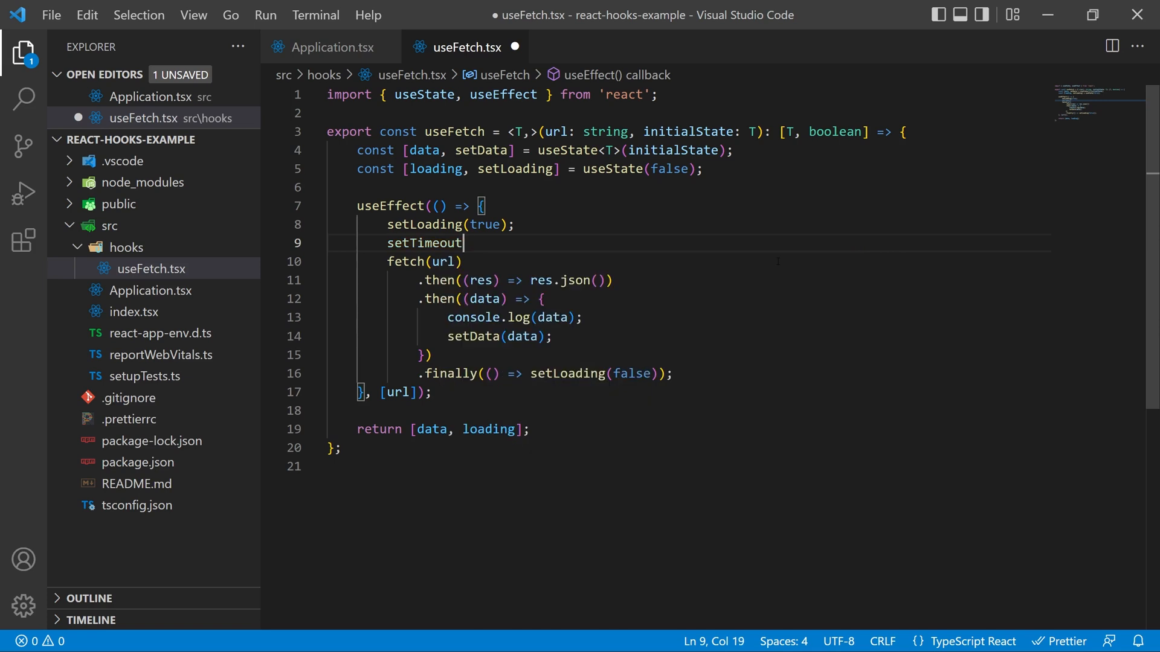
text((() =>)
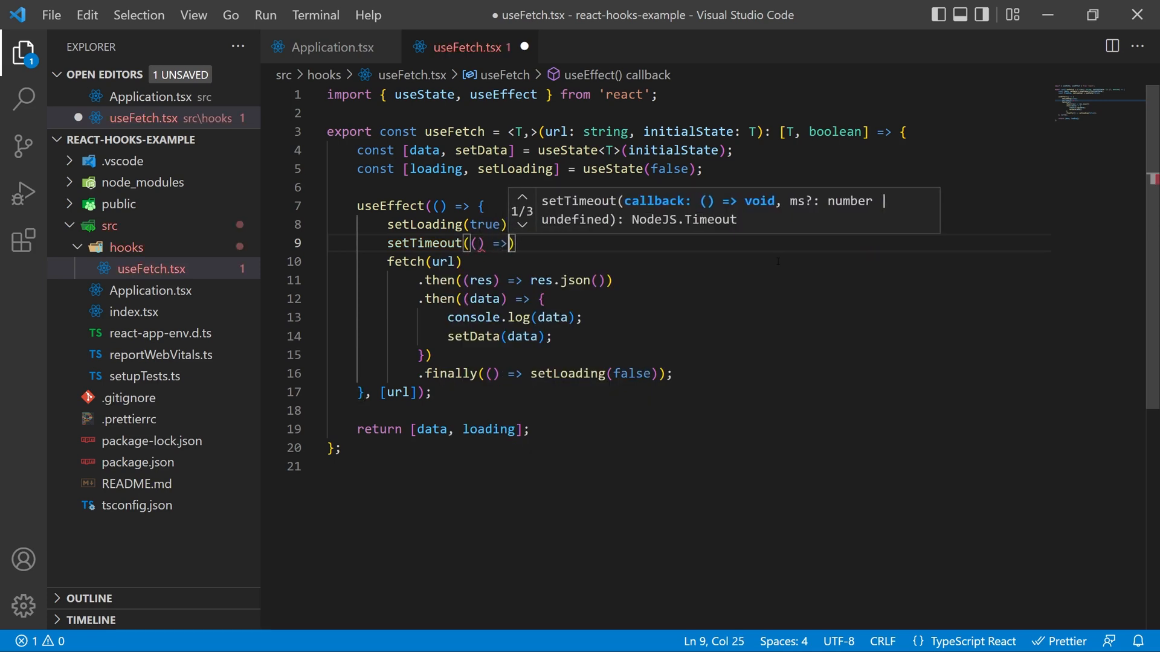
text({}, 1500)
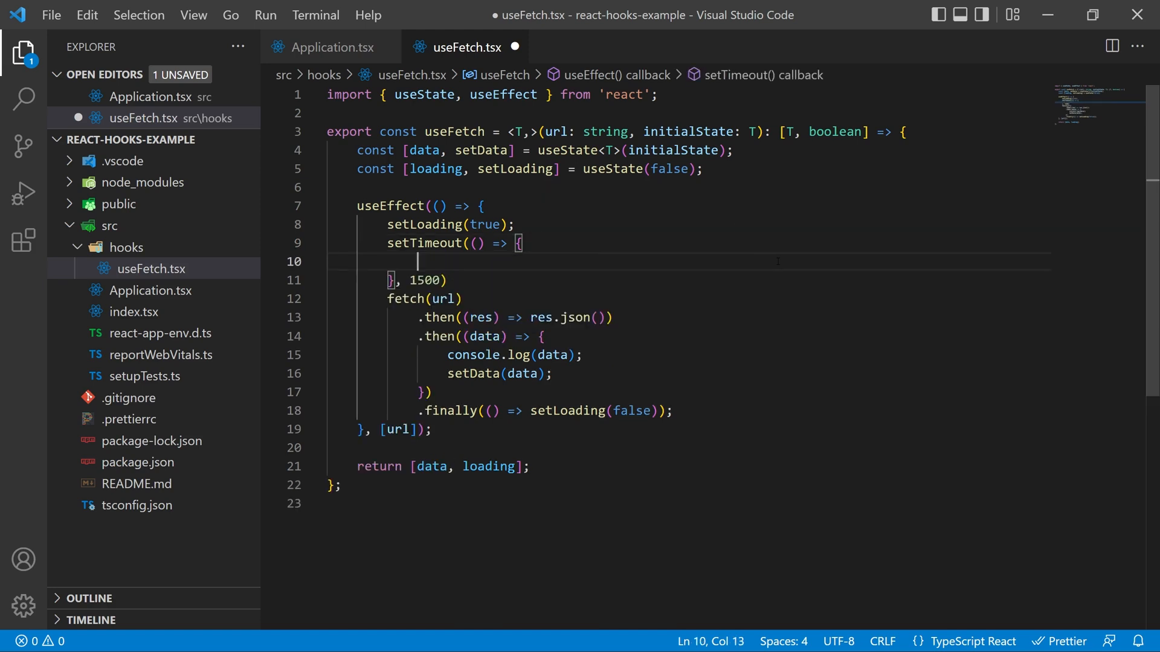
Move the whole fetch chain inside the timeout callback and save
drag(389, 298, 673, 411)
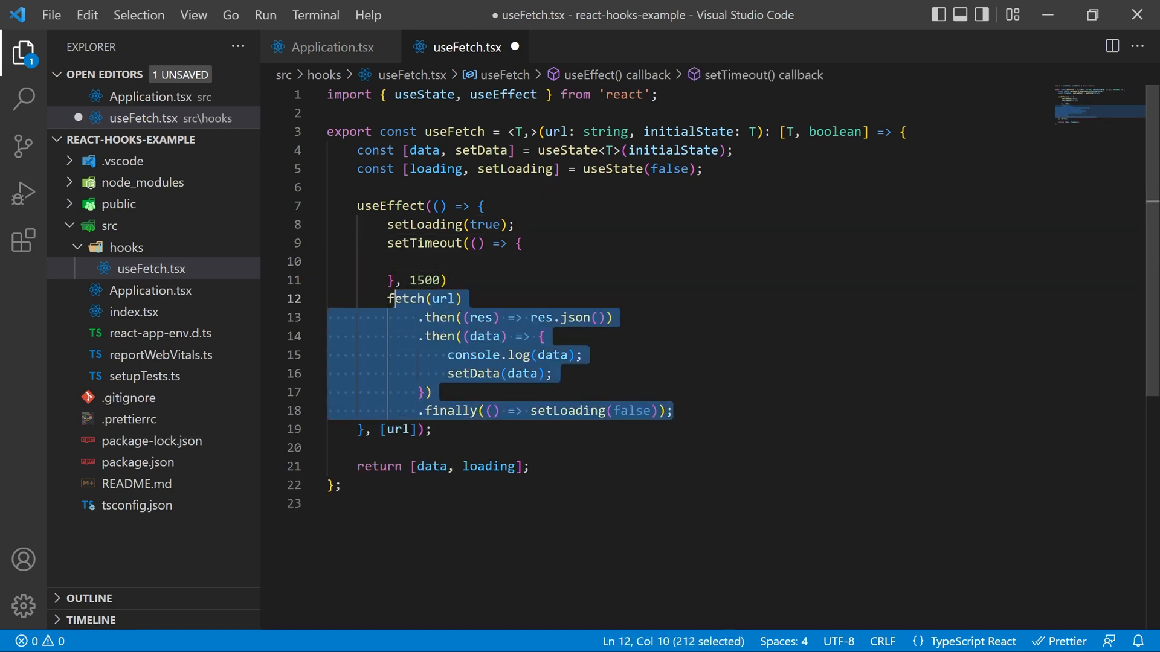
key(Delete)
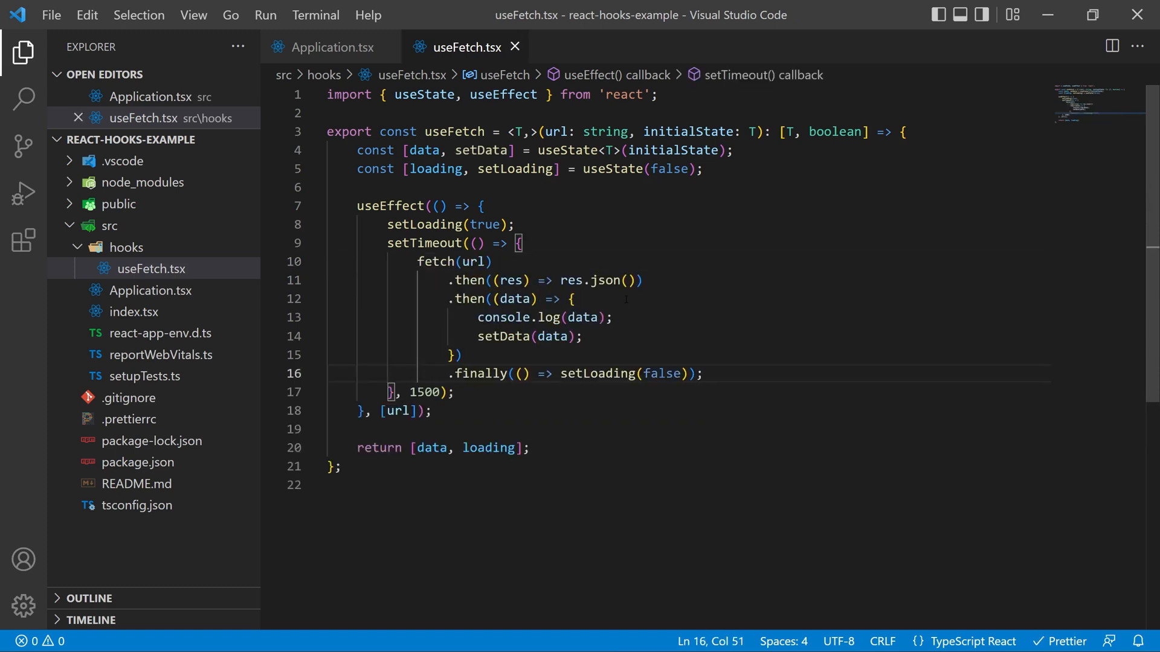
click(330, 47)
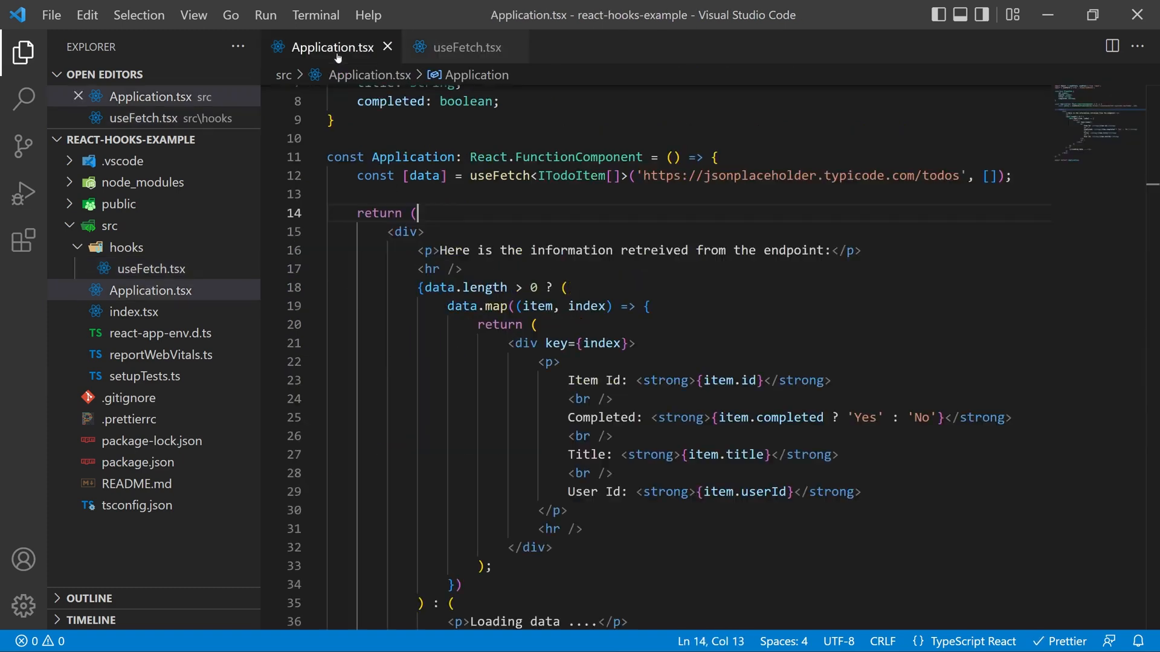
Replace the ternary with the plain data.map block and destructure loading from useFetch
scroll(down, 3)
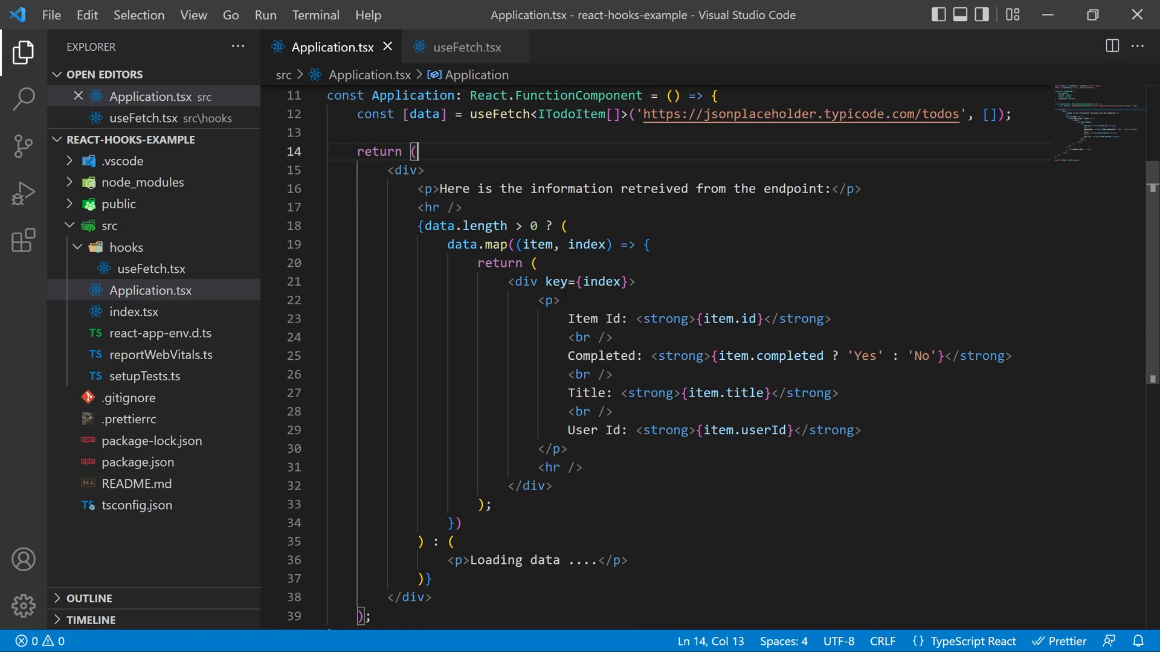
drag(423, 226, 463, 523)
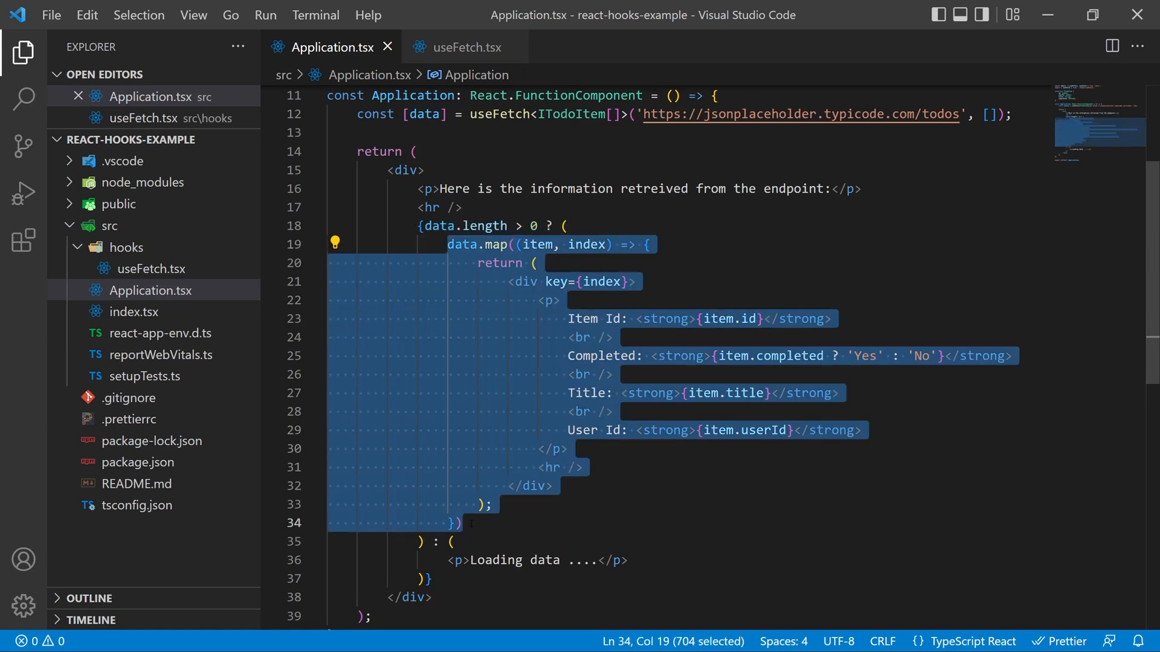
key(Delete)
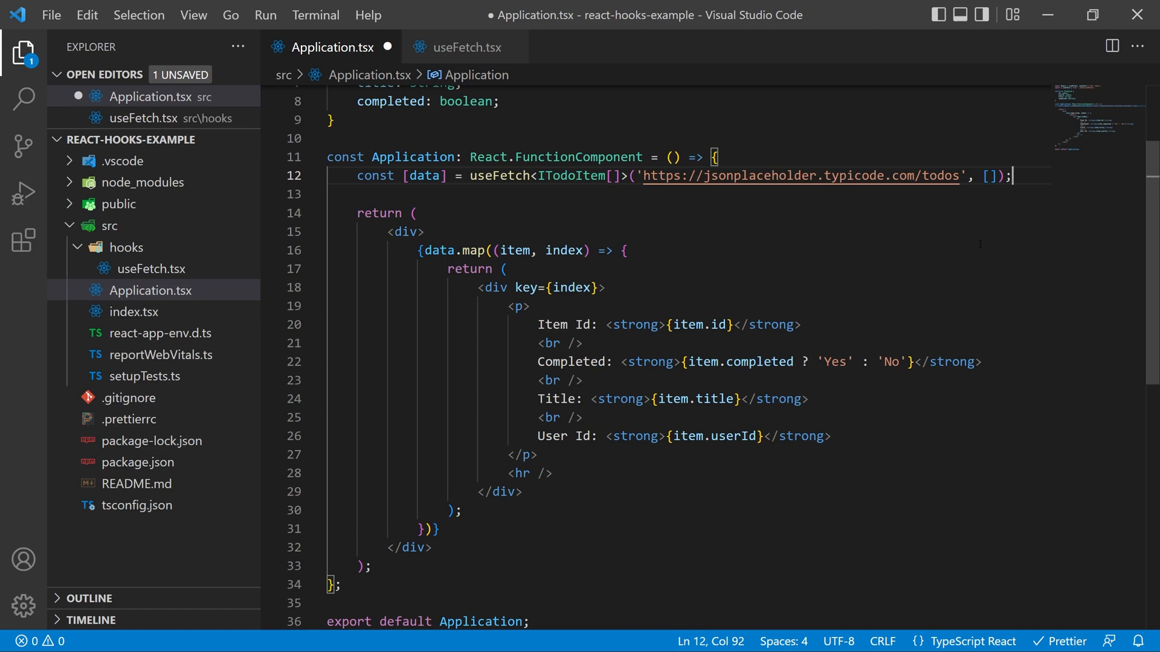
text(, loading)
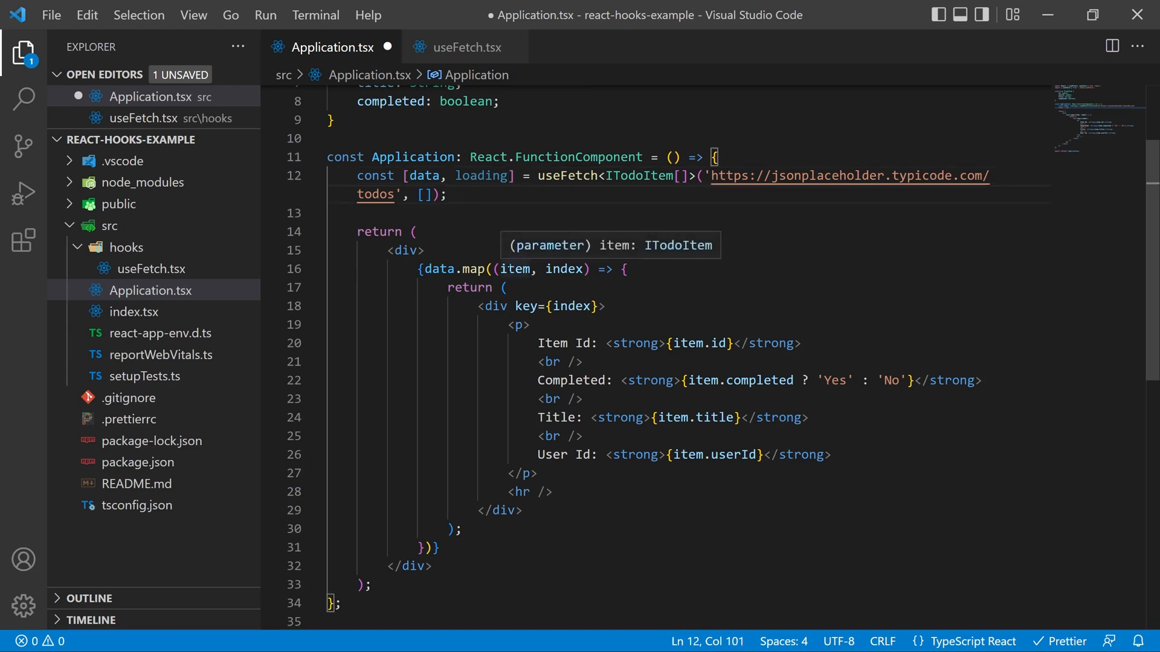
Add if (loading) return <p>Loading ...</p>; and save Application.tsx
text(if (loading) return <p></p>)
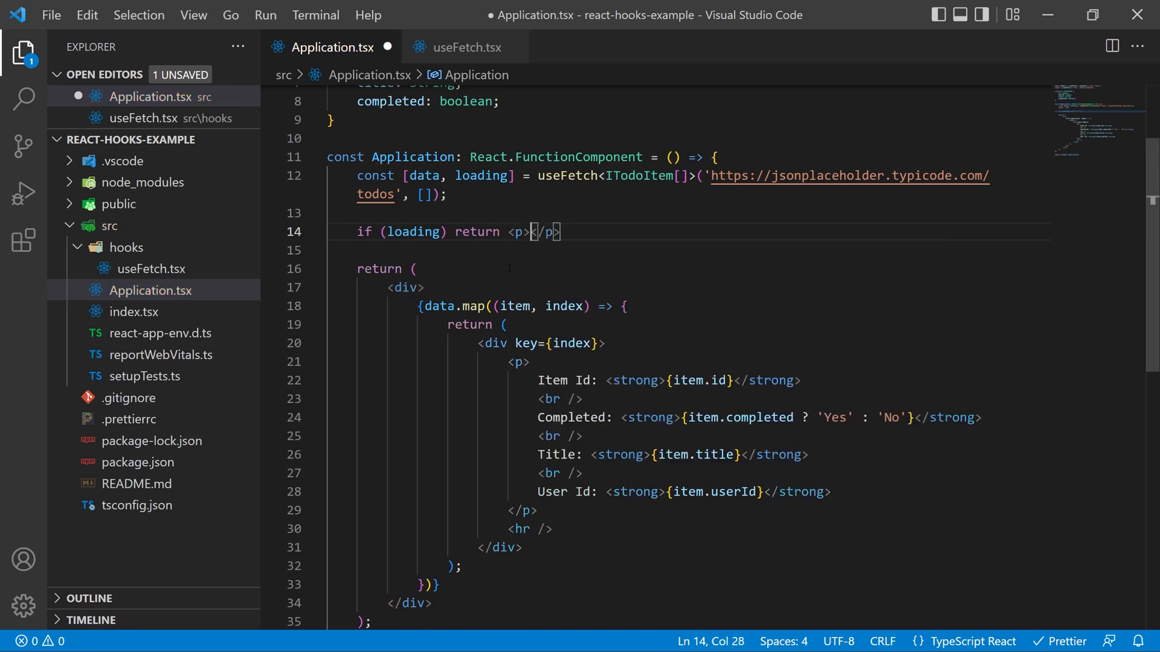
text(Loading ...)
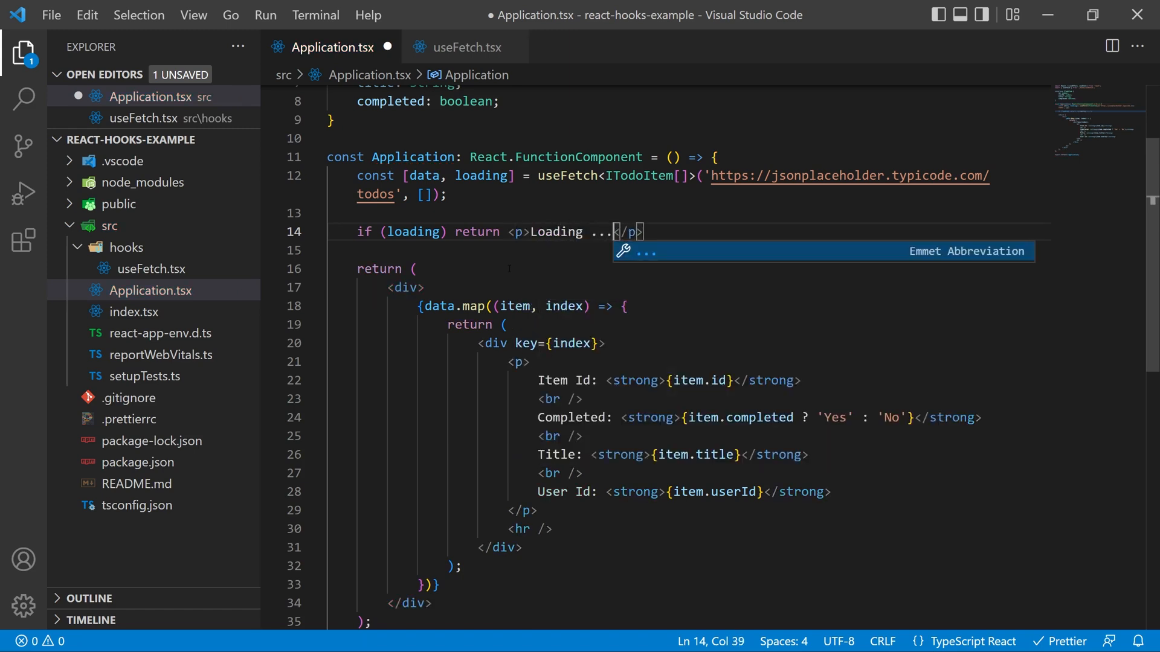
key(ctrl+s)
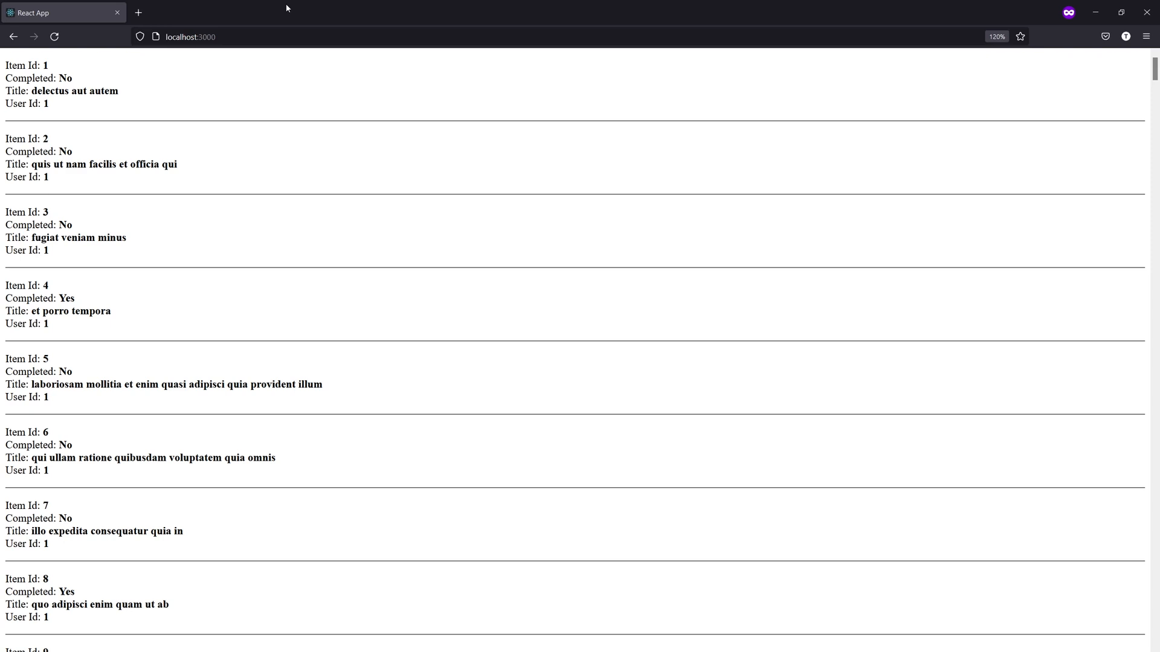
mouse_move(1079, 19)
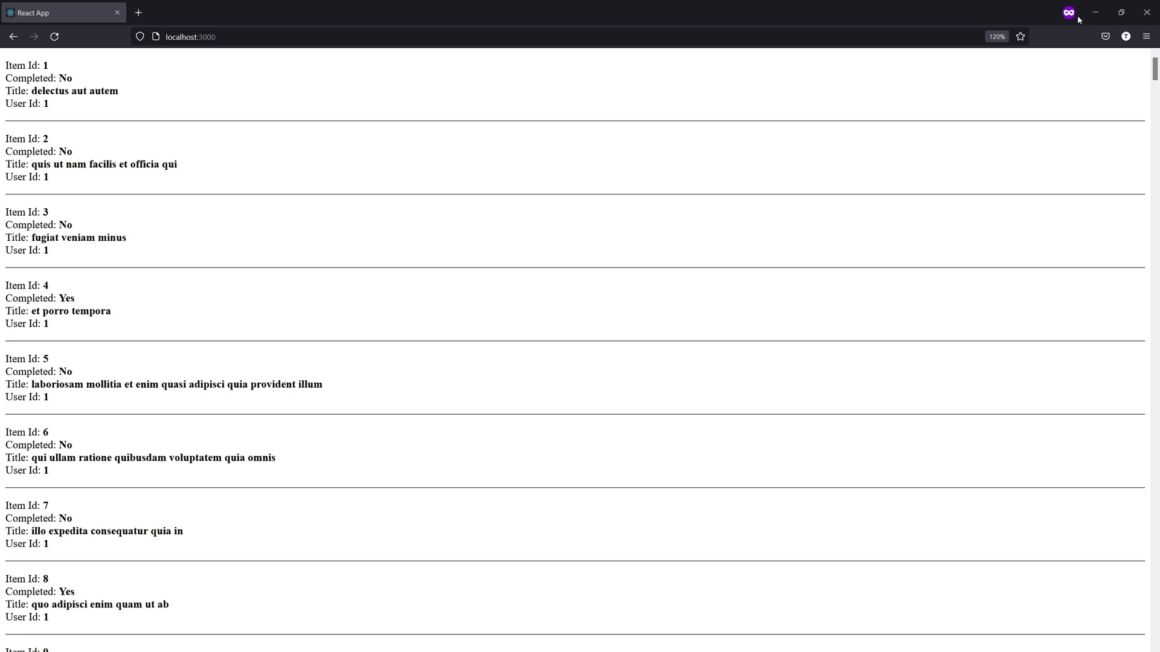